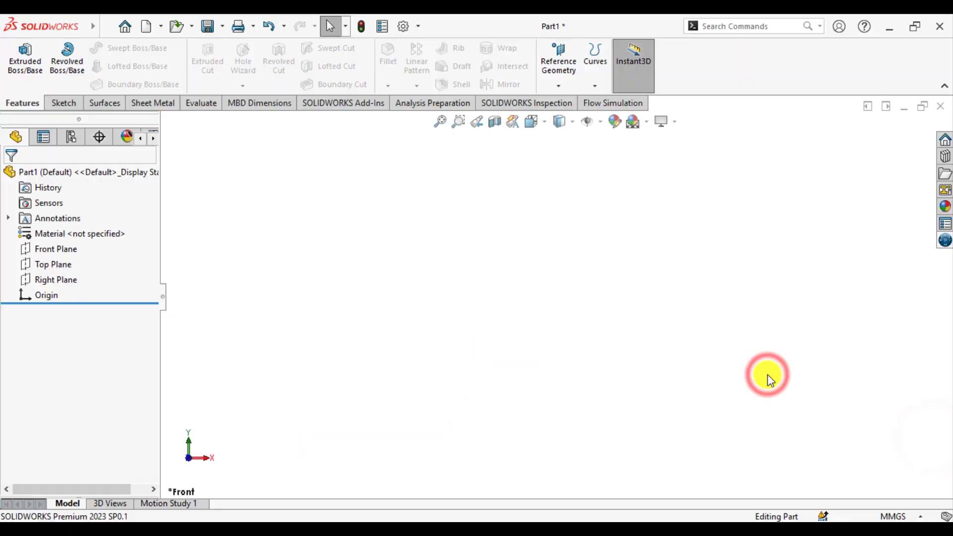
Step: Start a new sketch on the Front Plane of the empty part
left_click(895, 516)
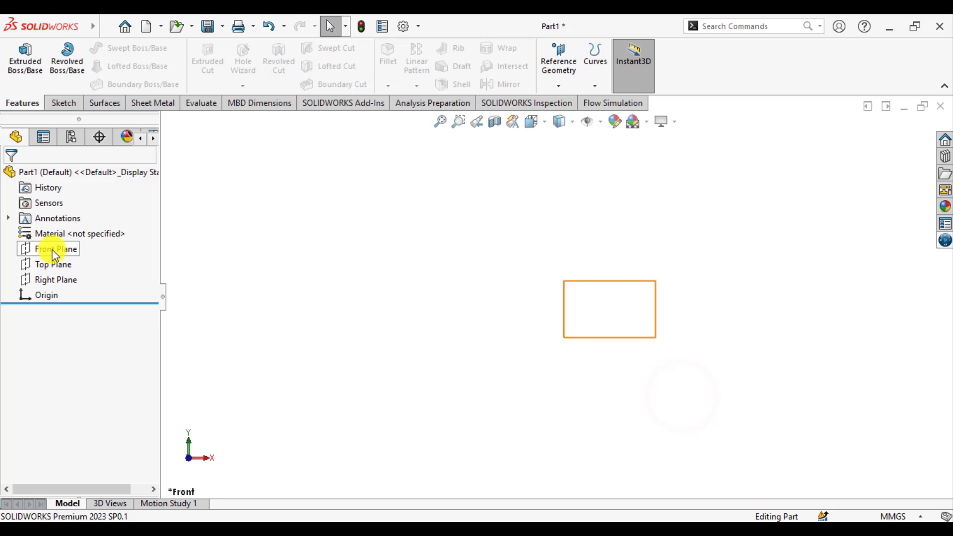
left_click(54, 248)
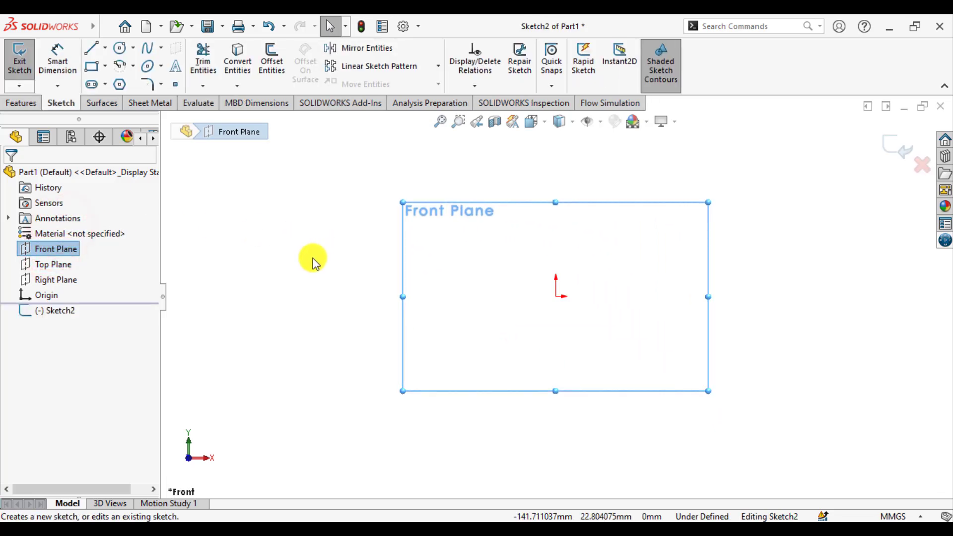
Step: Draw a horizontal line passing through the origin
left_click(93, 47)
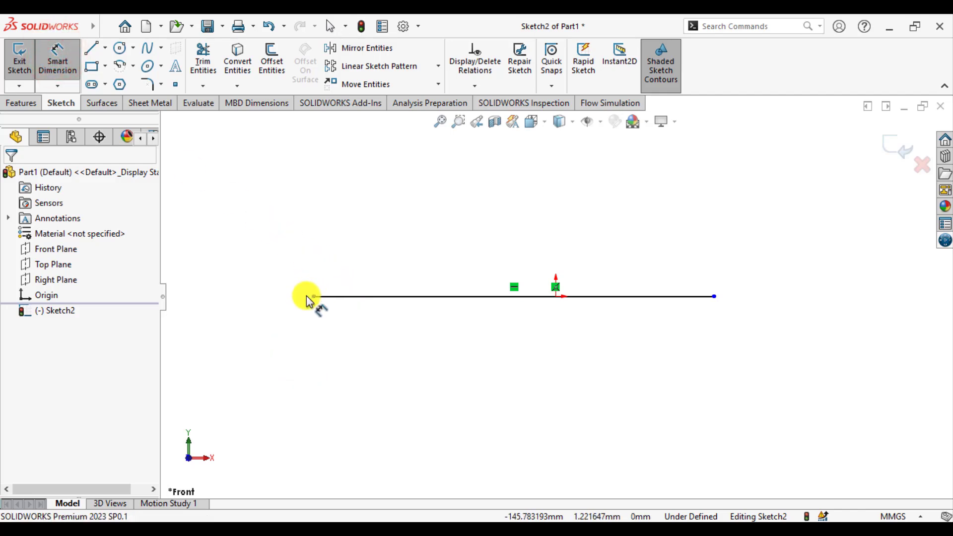
left_click(554, 296)
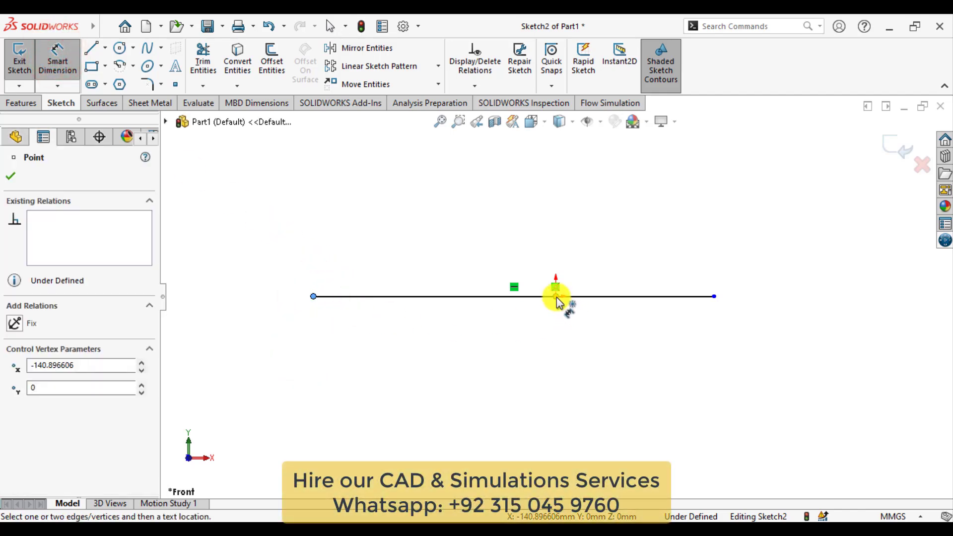
Step: Dimension the line 400 mm from its left end to the origin and 500 mm long overall
left_click(556, 296)
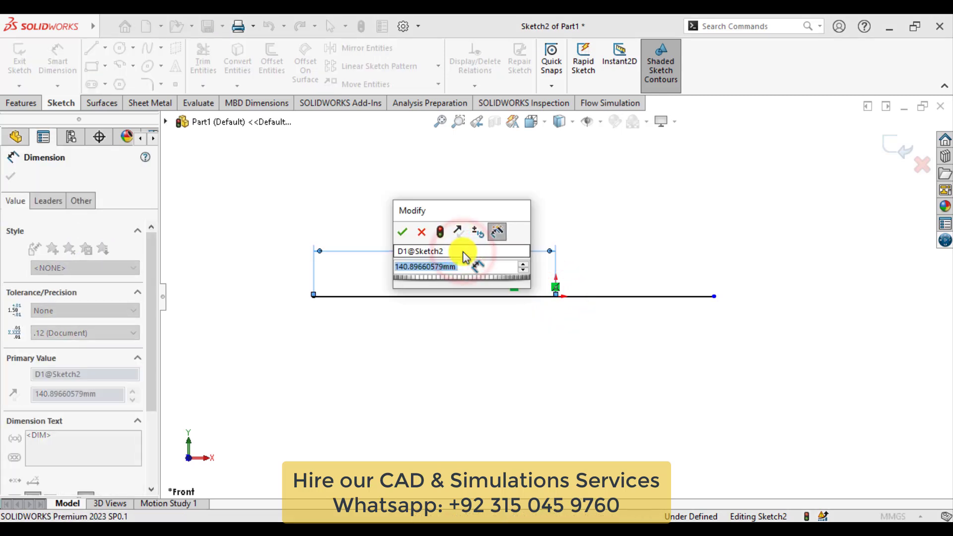
left_click(403, 231)
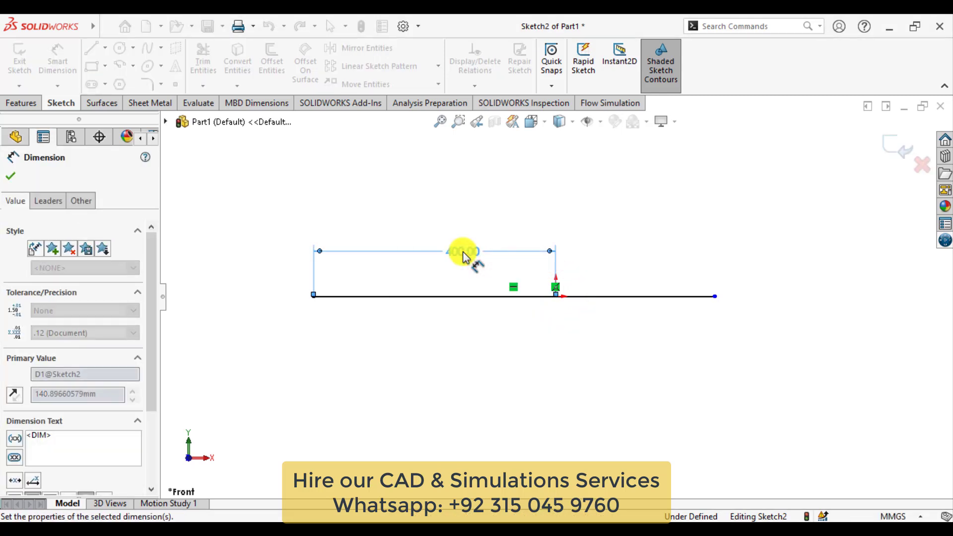
left_click(714, 296)
type("50")
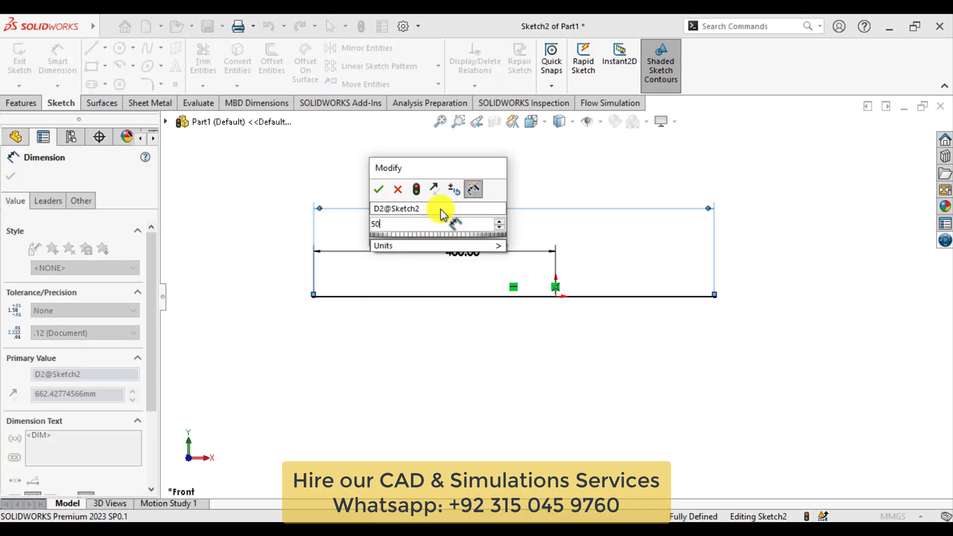
left_click(378, 188)
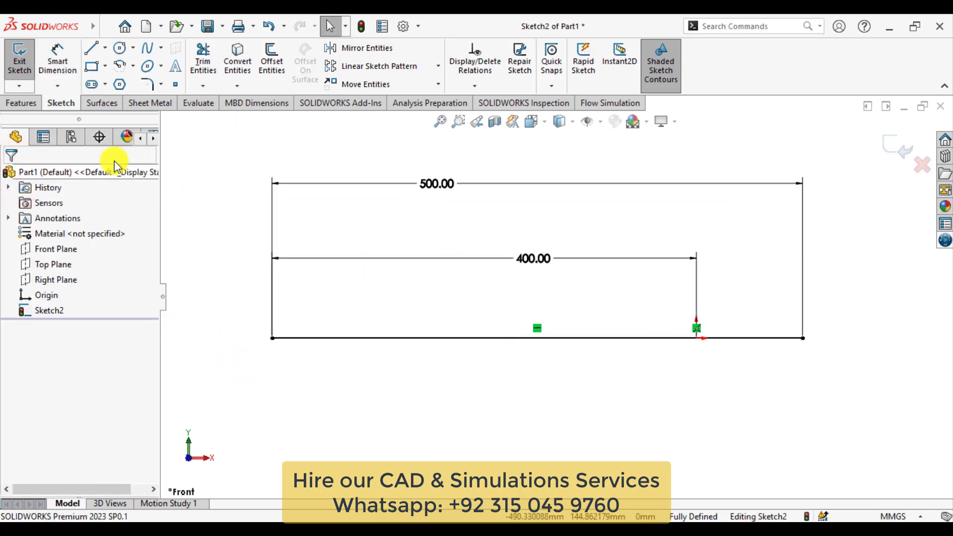
Step: Close the line into a triangle with its lower corner vertical to the origin
left_click(92, 47)
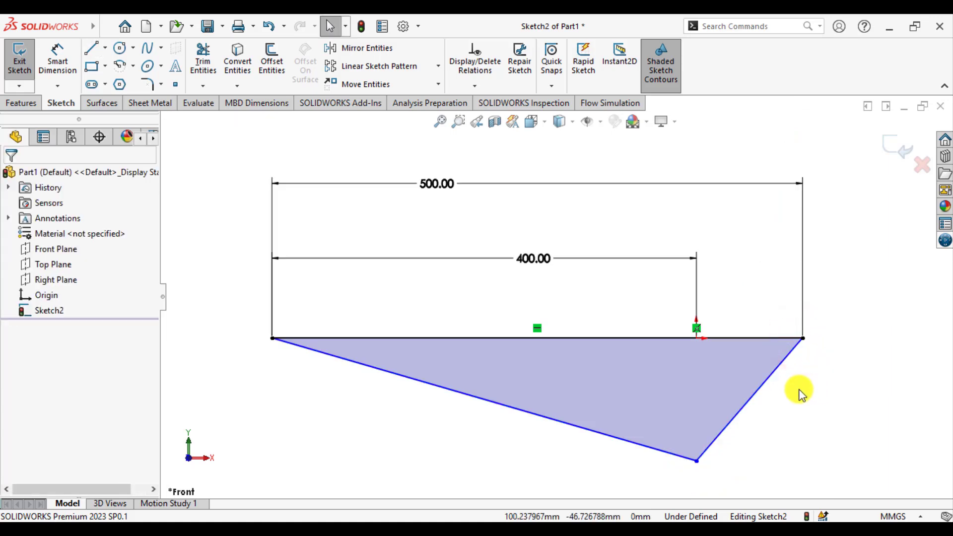
mouse_move(695, 340)
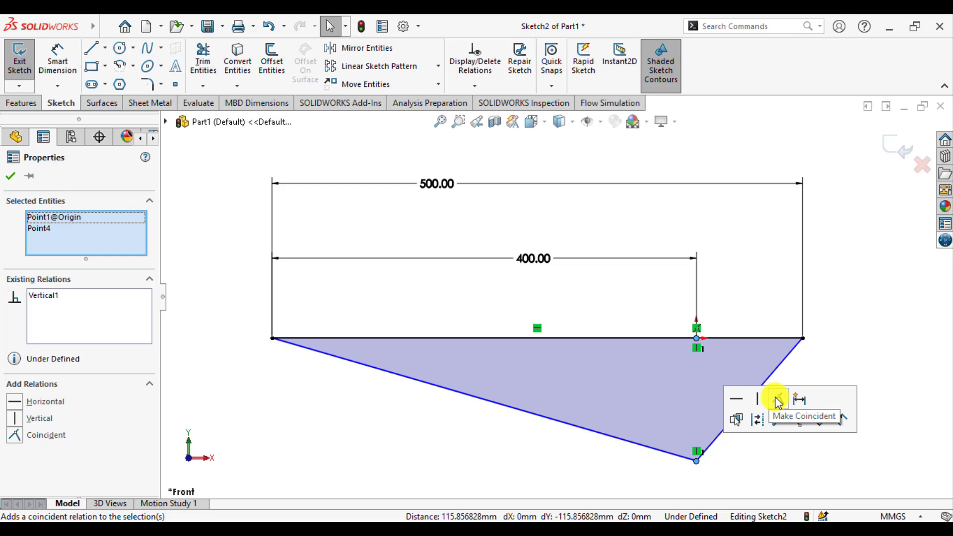
left_click(776, 399)
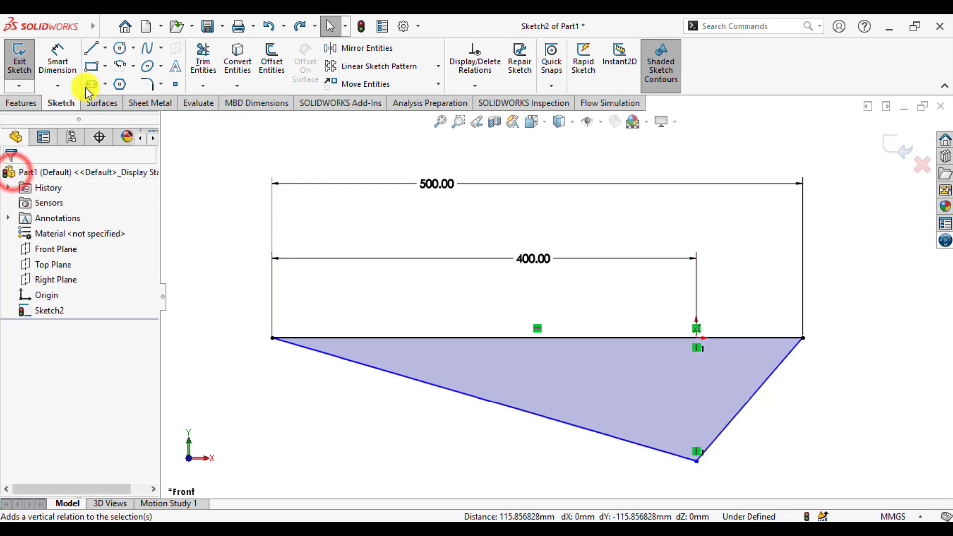
Step: Dimension the depth of the lower corner so the triangle is fully defined
left_click(608, 338)
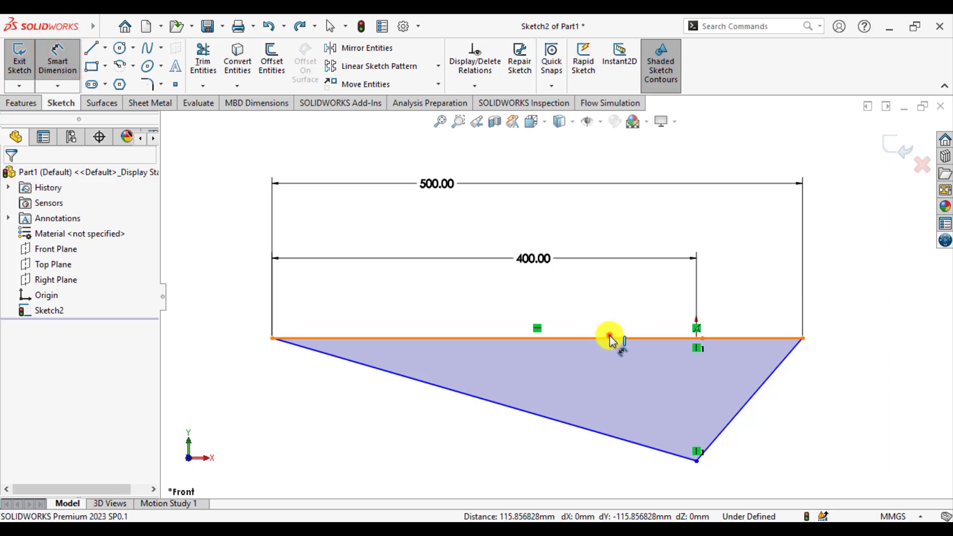
left_click(695, 460)
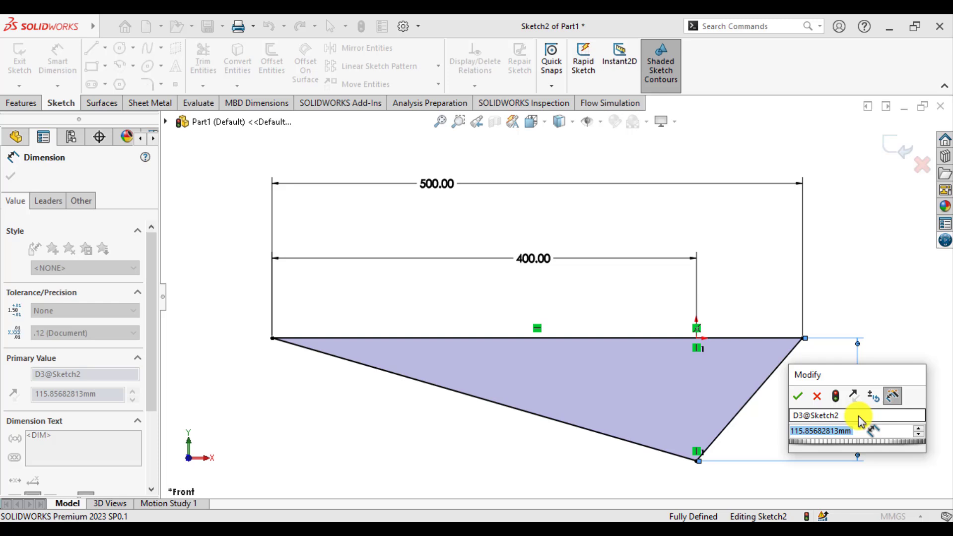
left_click(816, 395)
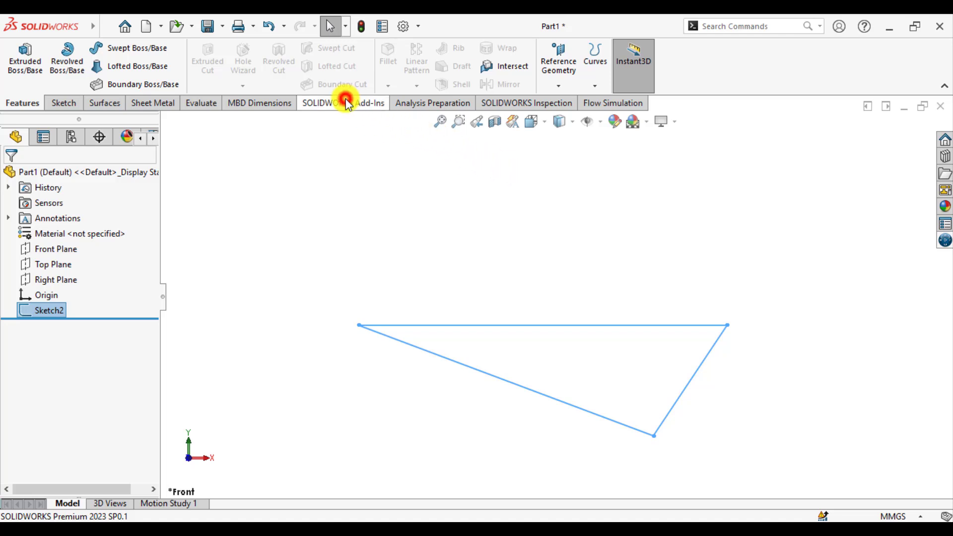
Step: Enable the Weldments tool group in the CommandManager and switch to it
right_click(343, 103)
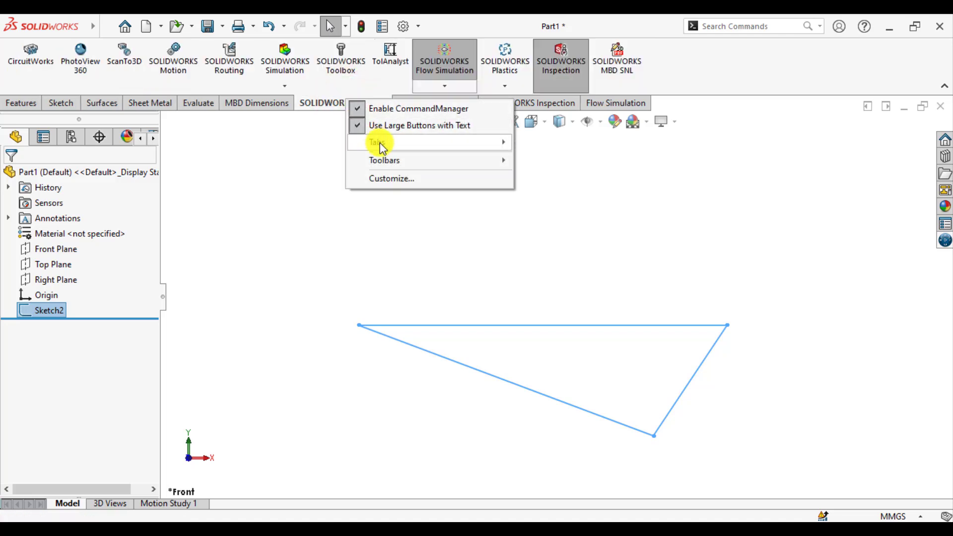
left_click(377, 142)
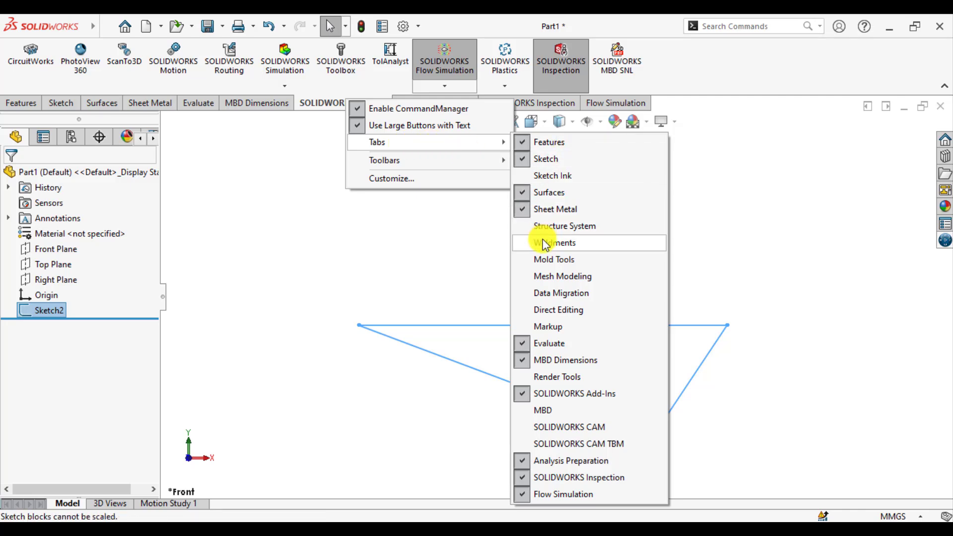
left_click(554, 242)
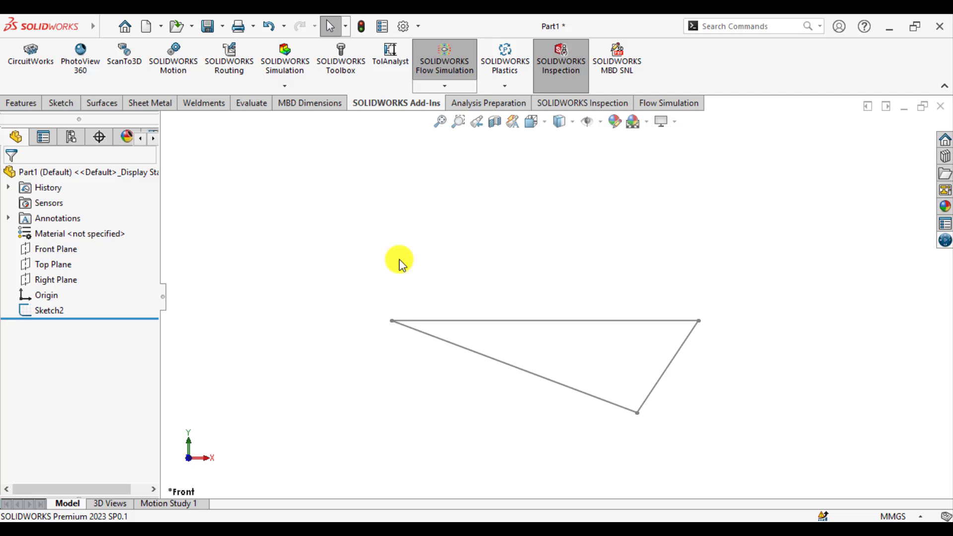
left_click(203, 103)
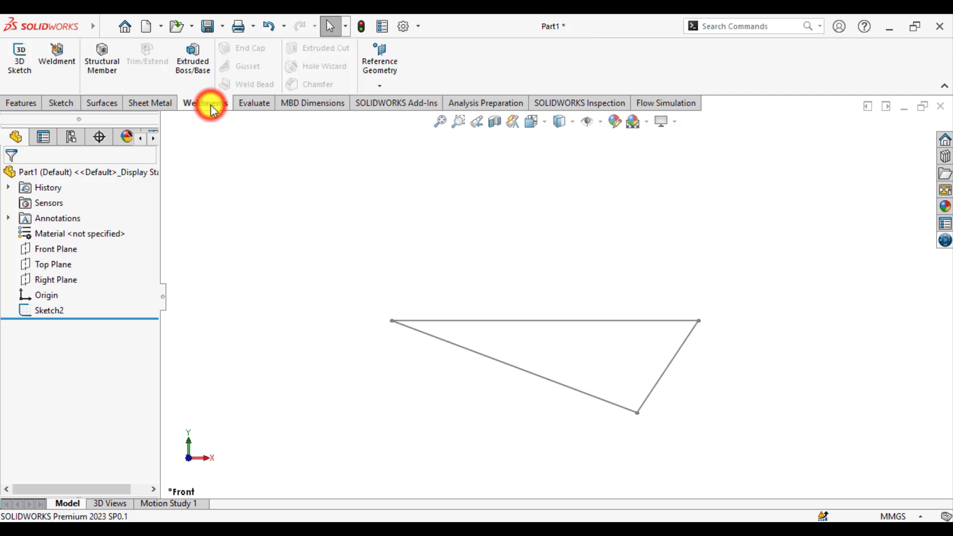
mouse_move(102, 67)
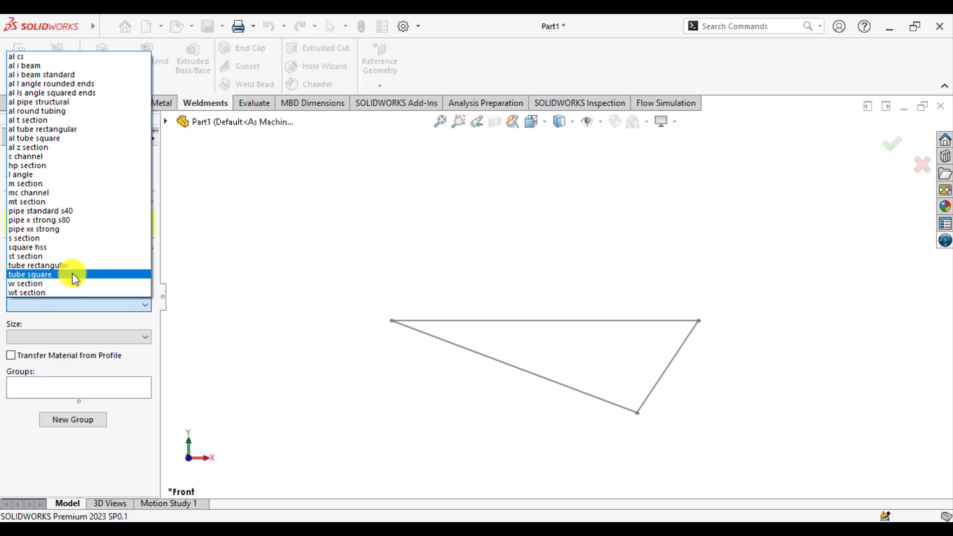
mouse_move(81, 156)
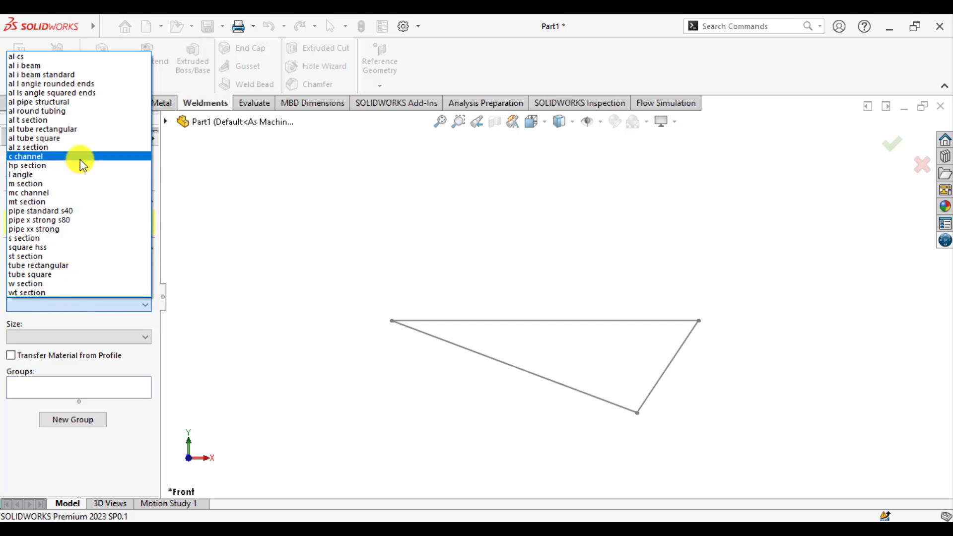
mouse_move(65, 274)
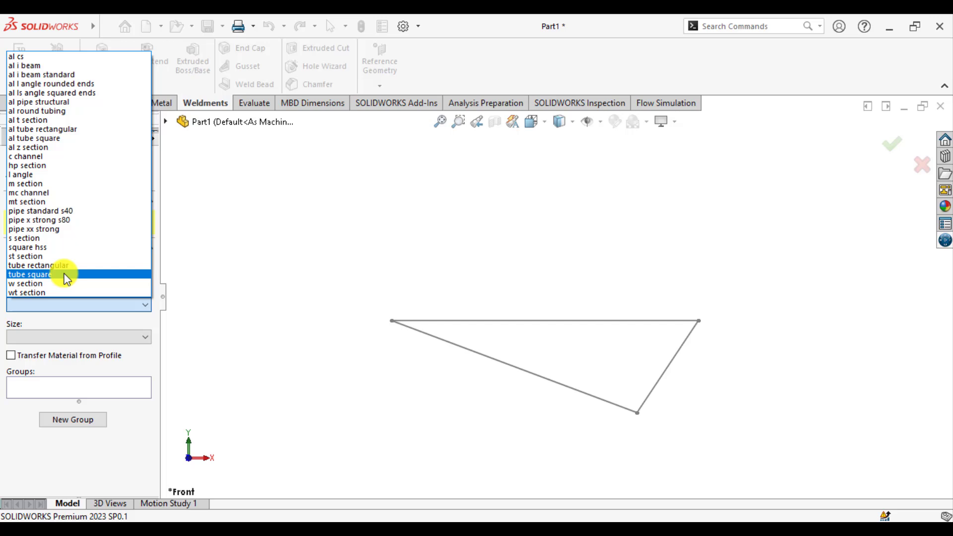
mouse_move(53, 230)
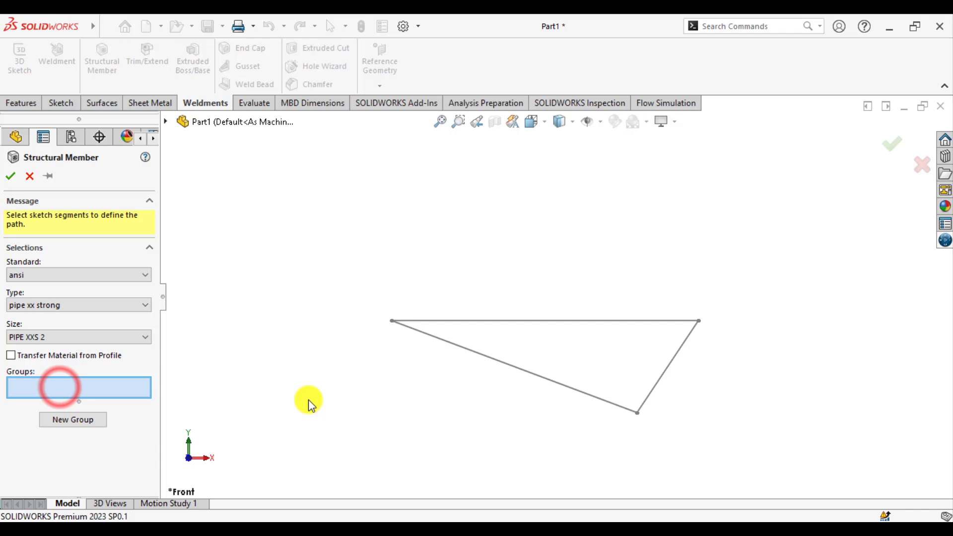
mouse_move(113, 395)
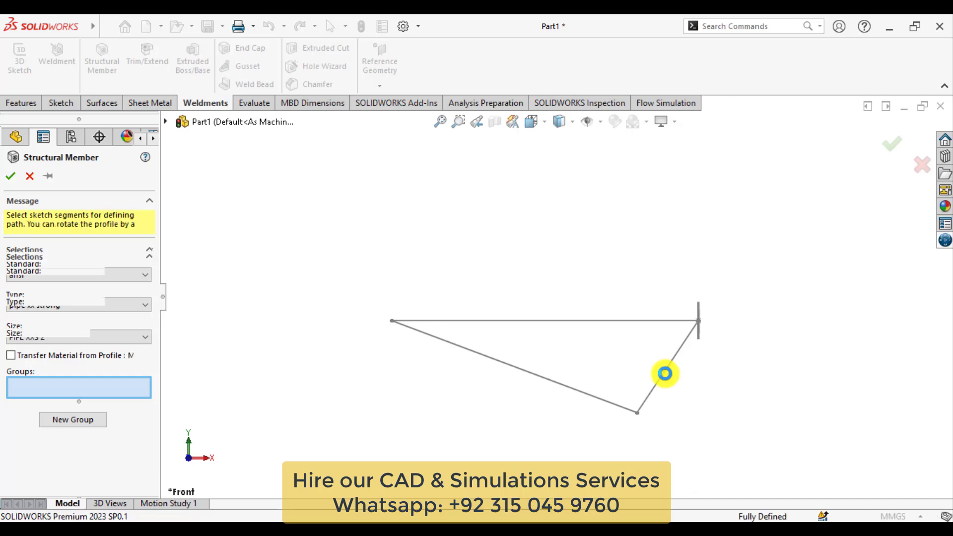
Step: Add the sloped right side to the PIPE XXS 2 member path and confirm the frame
left_click(663, 373)
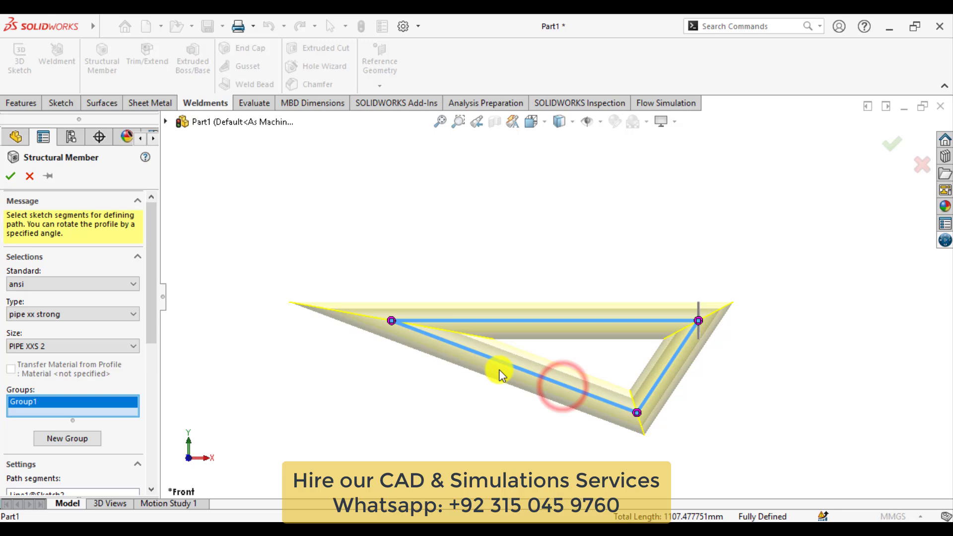
left_click(13, 177)
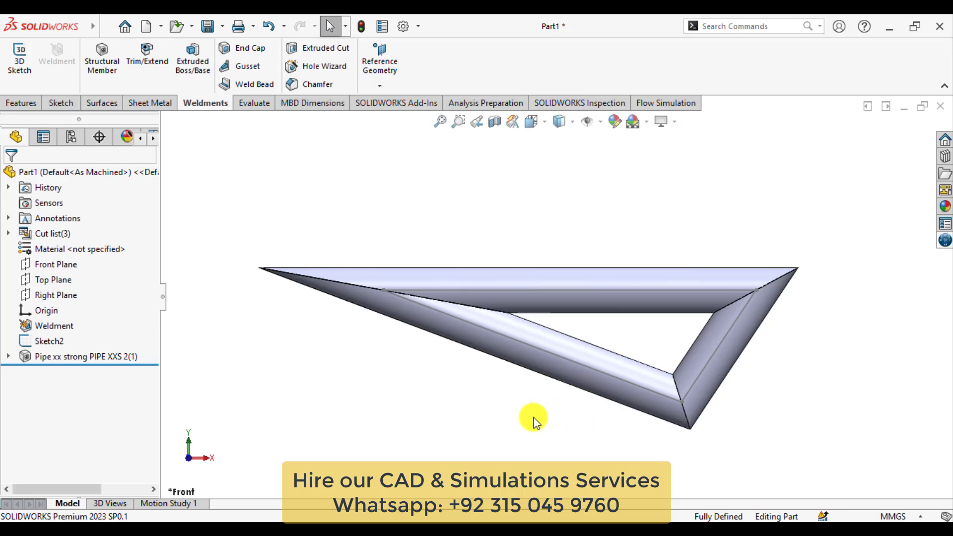
mouse_move(123, 403)
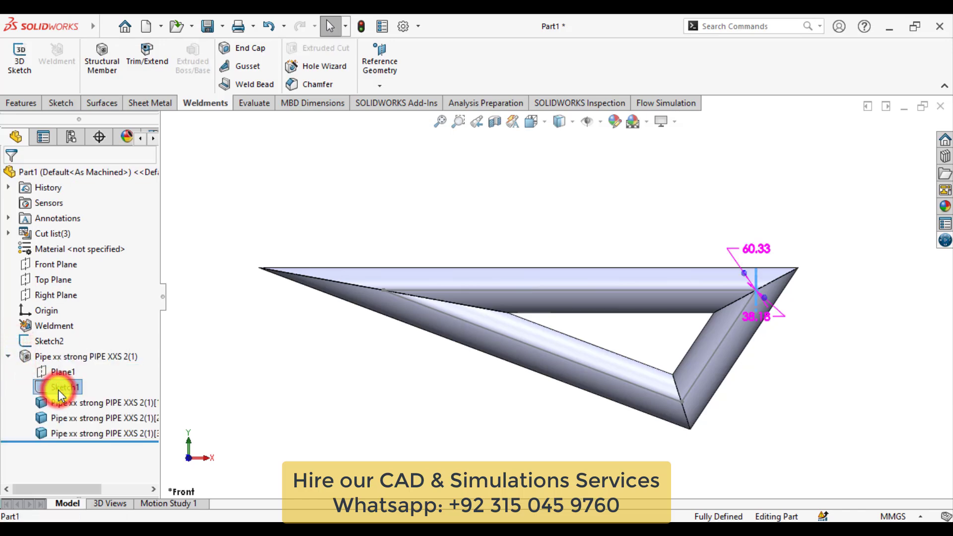
Step: Edit the pipe profile sketch under the structural member
right_click(59, 386)
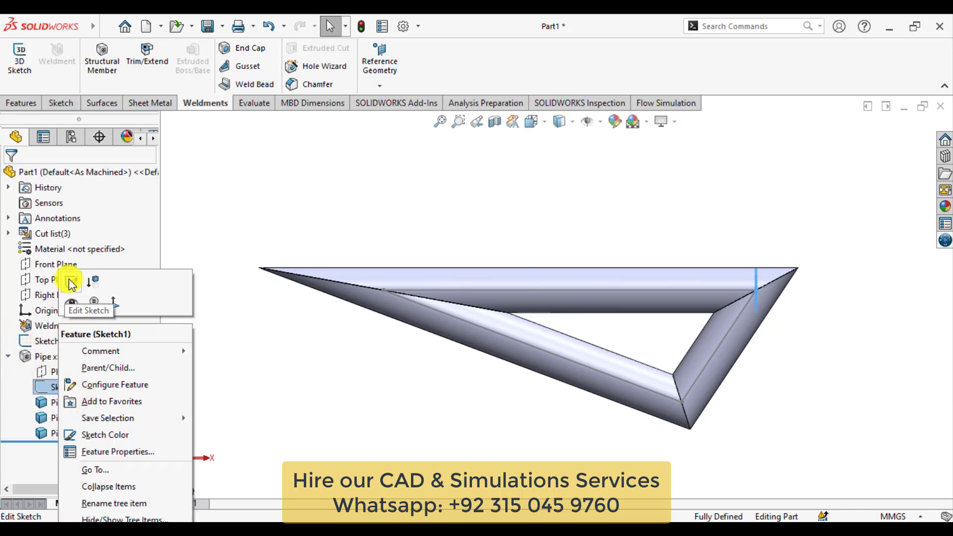
left_click(74, 282)
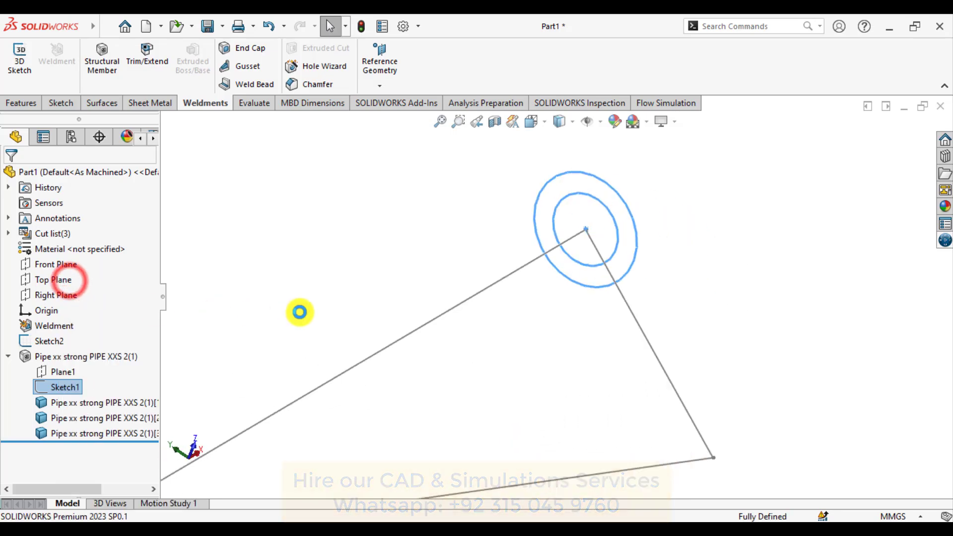
Step: Set the pipe outer diameter to 50 mm and the inner diameter to 30 mm
double_click(63, 387)
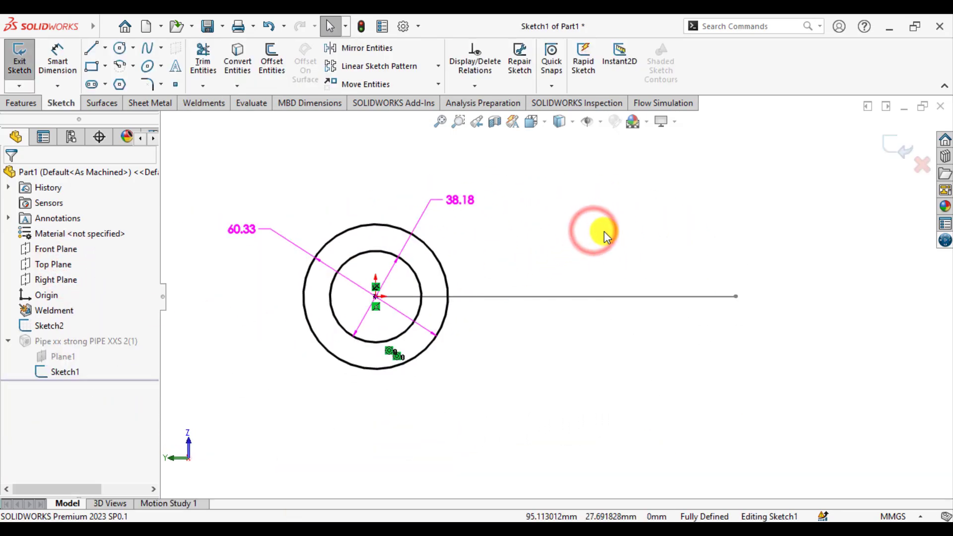
mouse_move(892, 517)
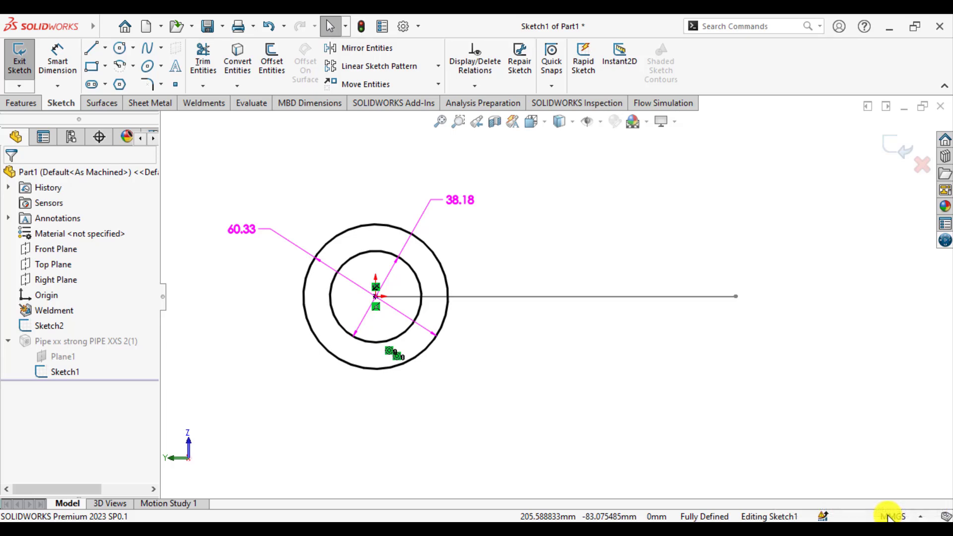
mouse_move(850, 499)
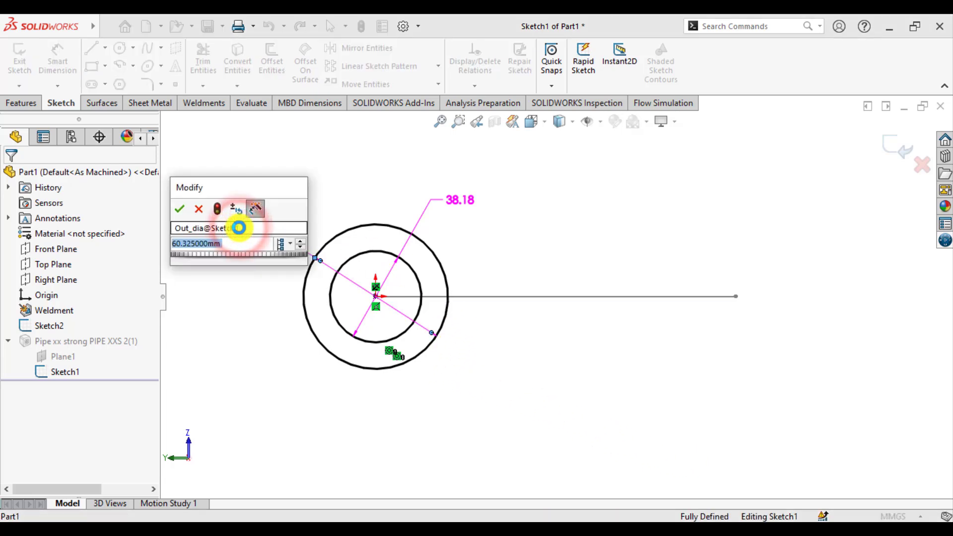
type("50")
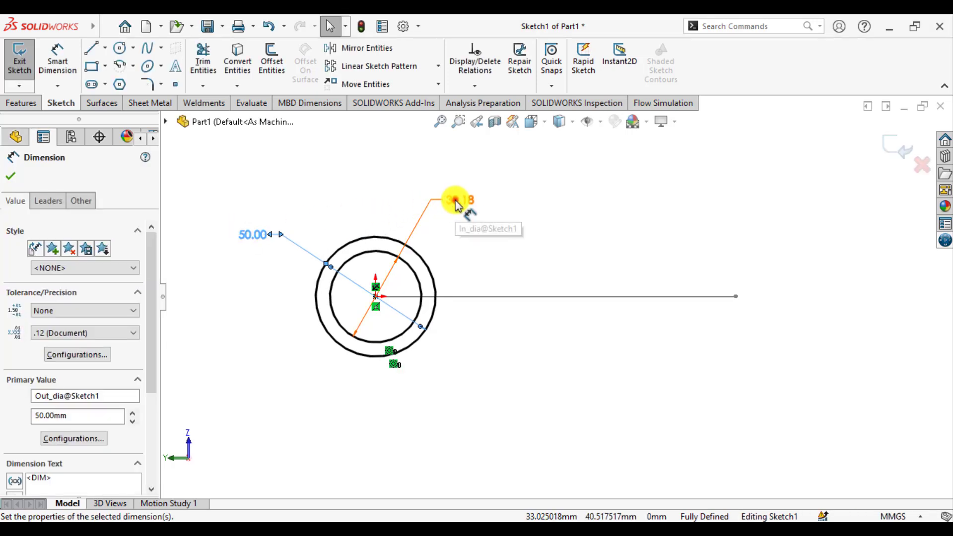
double_click(457, 199)
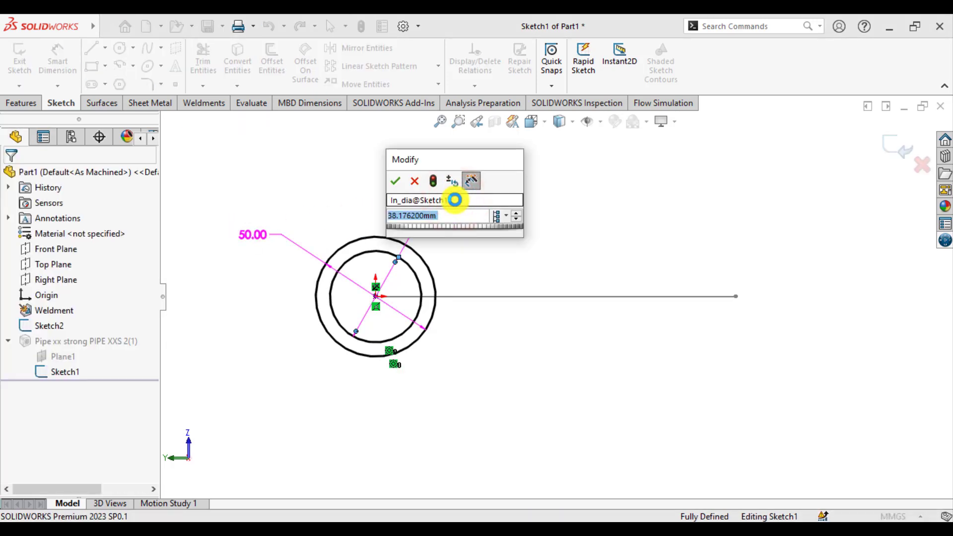
left_click(395, 181)
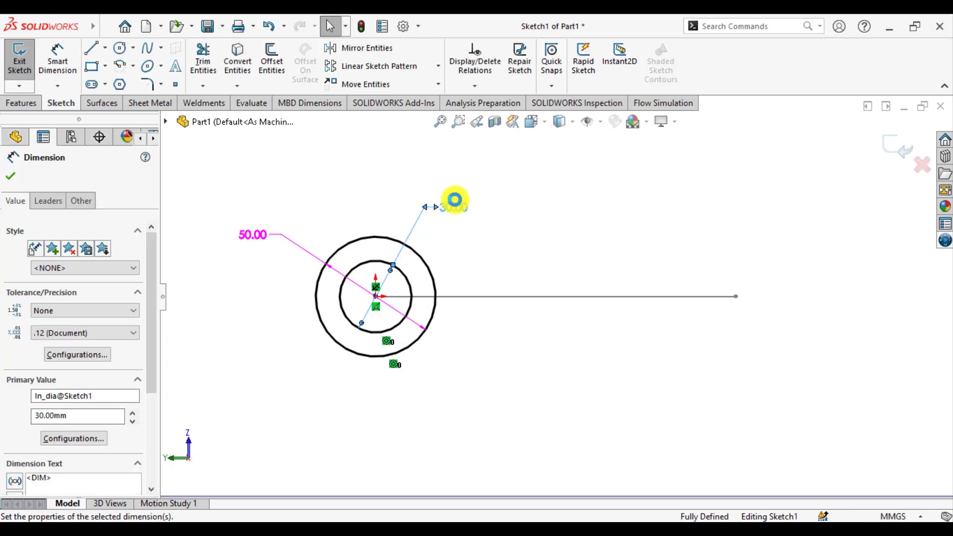
left_click(11, 174)
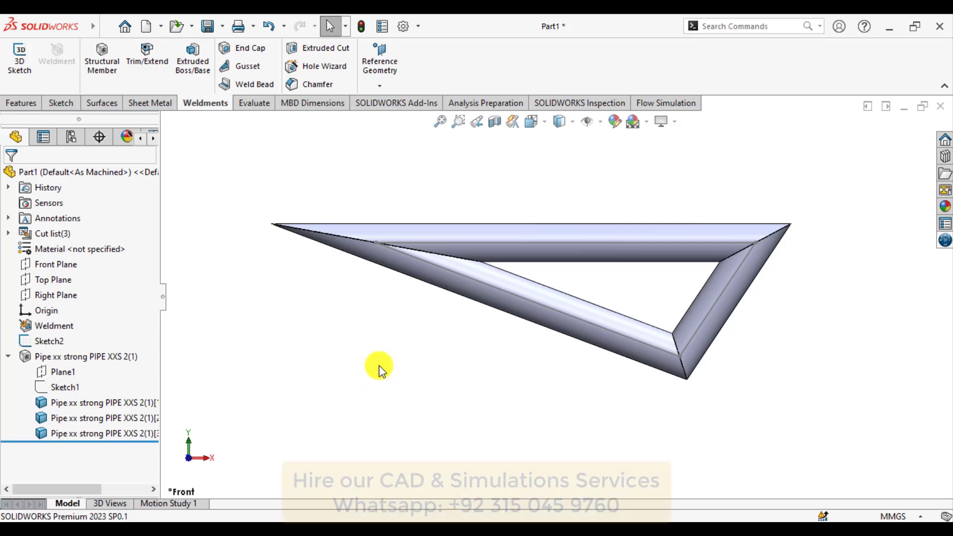
Step: Bring up the SOLIDWORKS add-in commands beside the rebuilt pipe frame
left_click(396, 102)
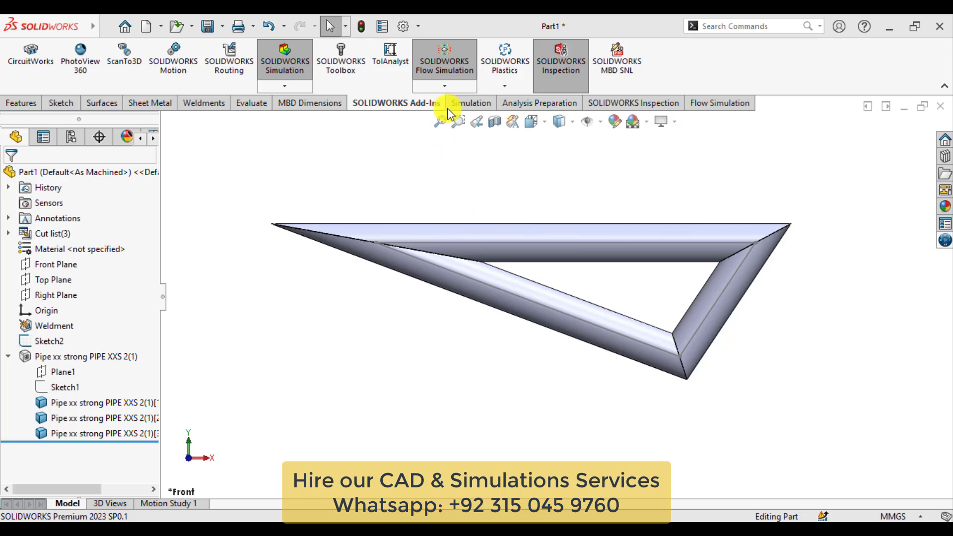
Step: Create a new static simulation study, Static 1, from the Simulation tools
left_click(465, 102)
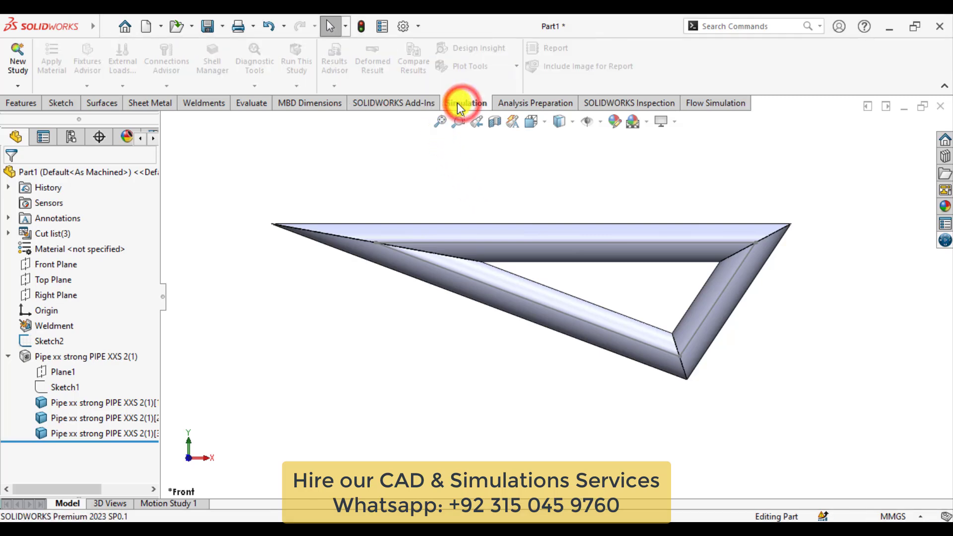
mouse_move(16, 56)
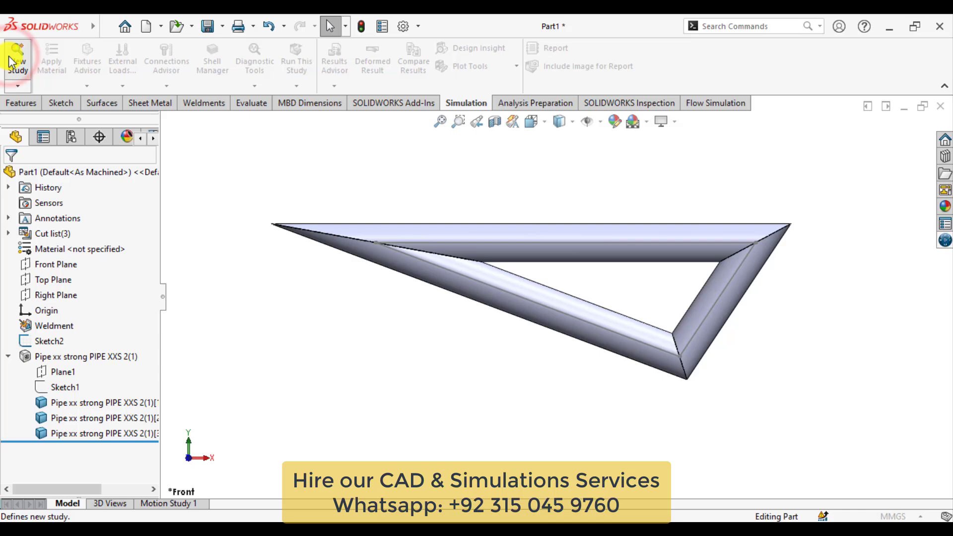
left_click(16, 56)
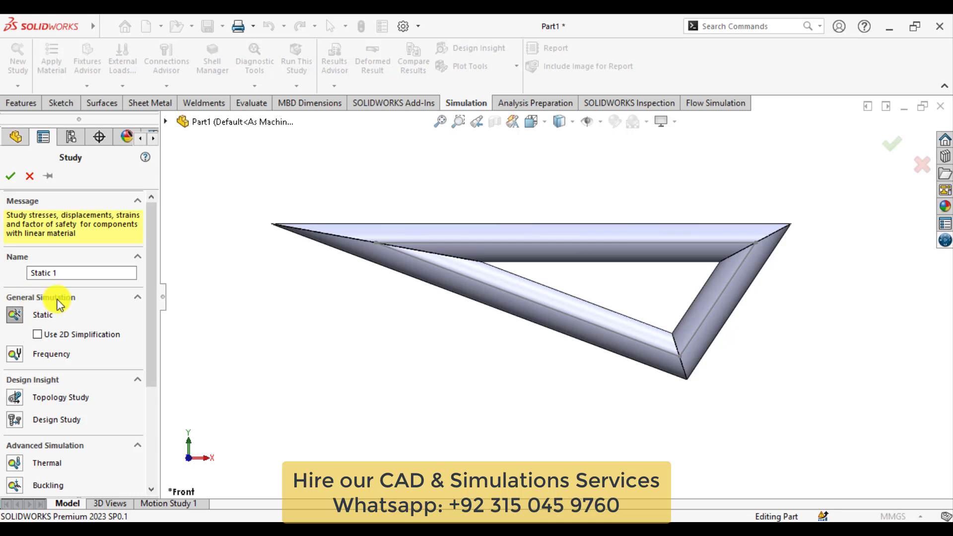
left_click(12, 175)
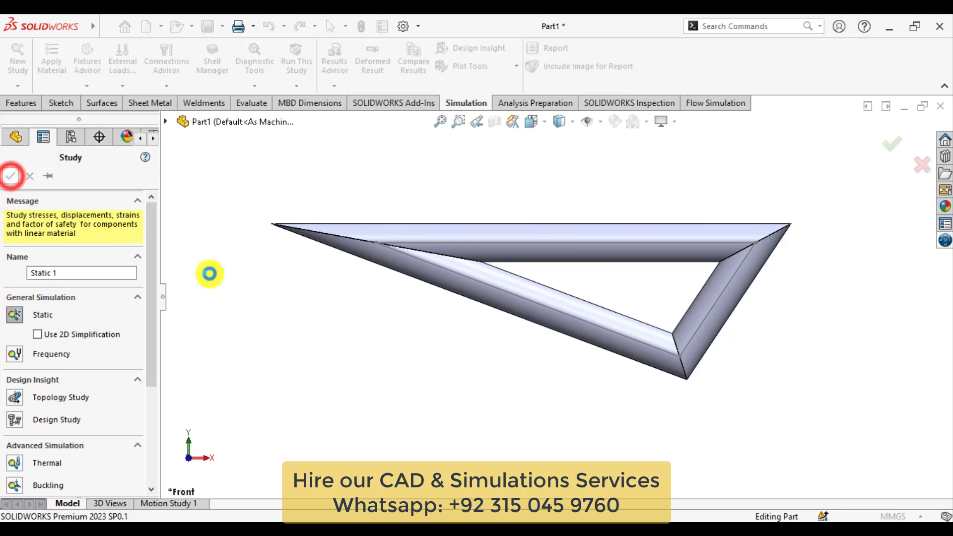
left_click(11, 178)
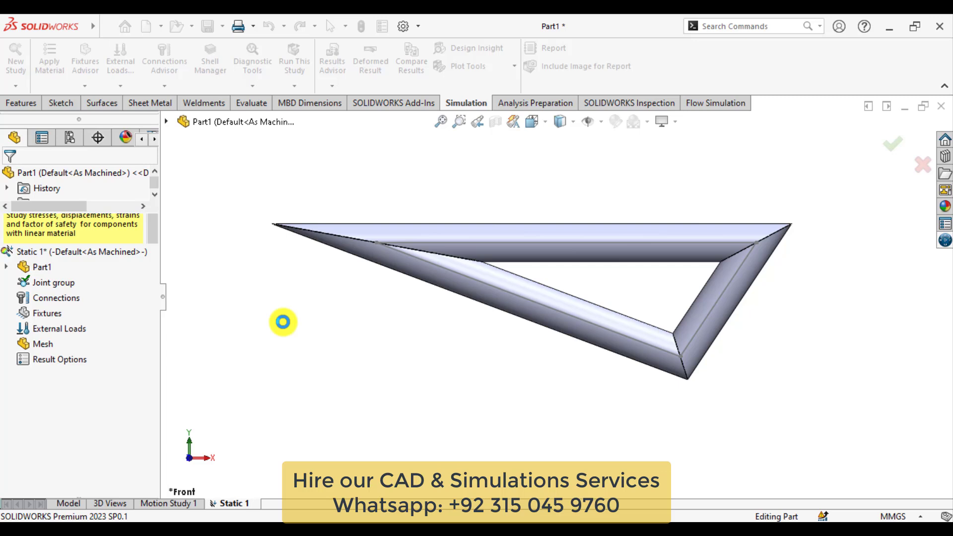
Step: Apply Plain Carbon Steel to all pipe bodies of Part1 in the study
left_click(38, 267)
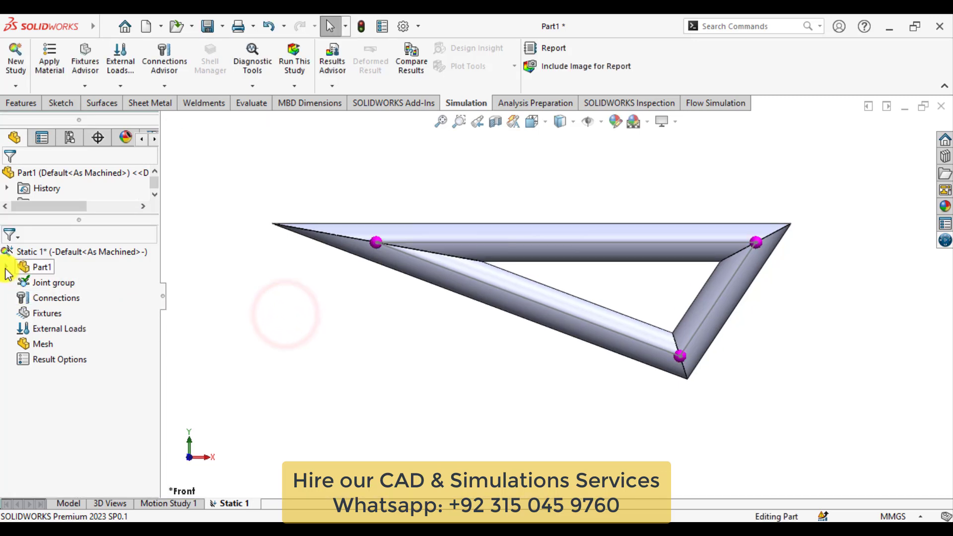
left_click(7, 267)
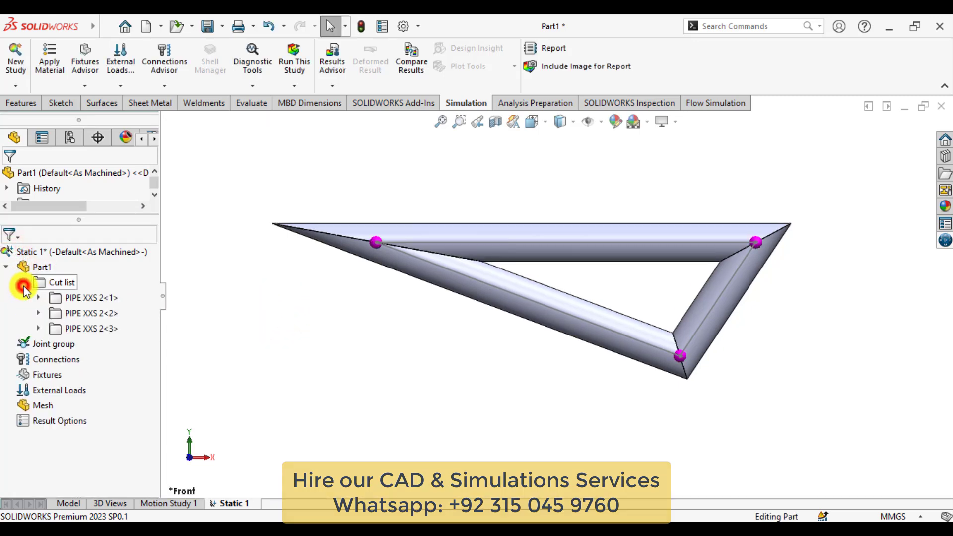
right_click(27, 267)
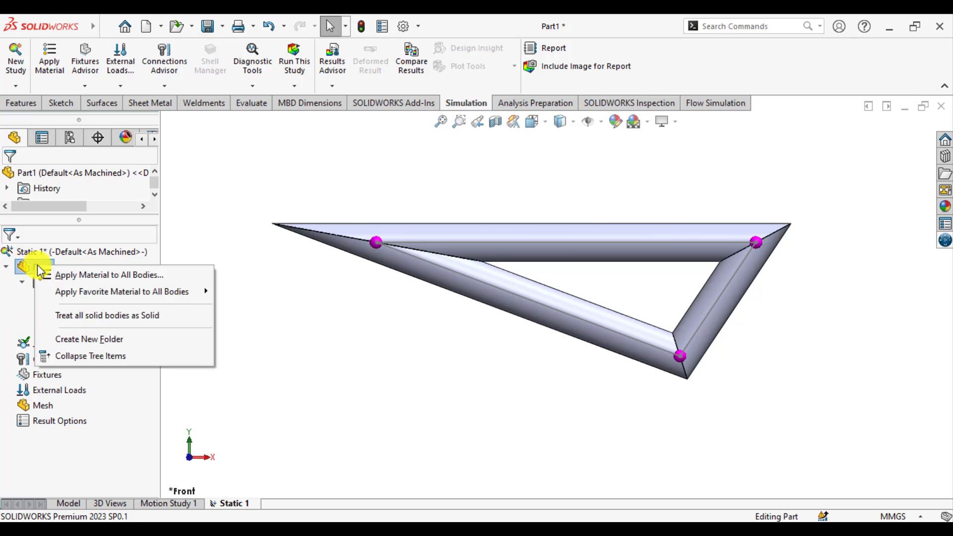
mouse_move(124, 292)
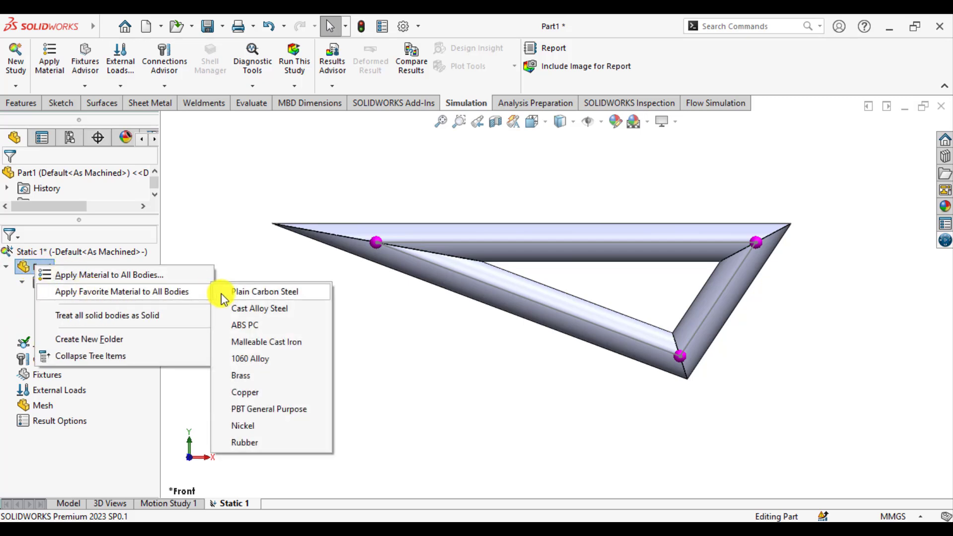
mouse_move(247, 297)
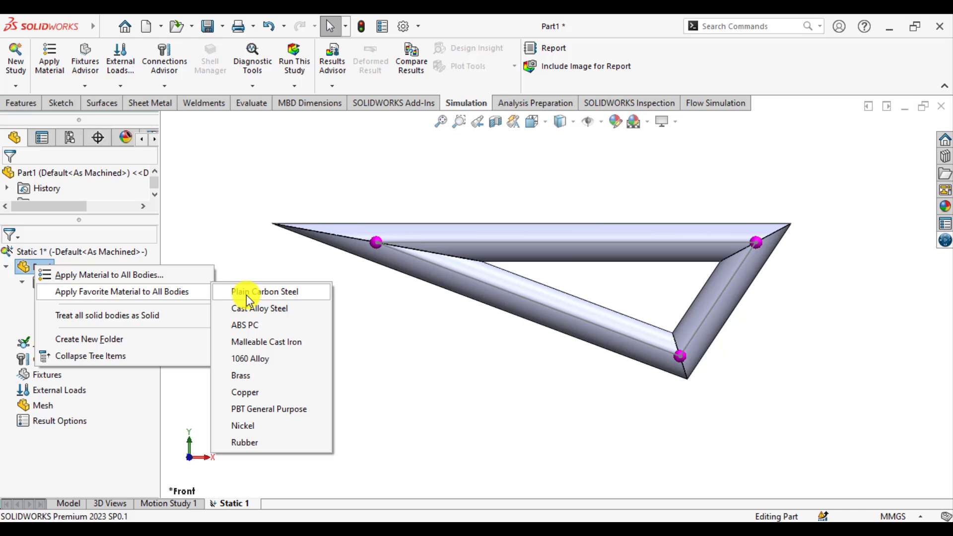
left_click(247, 292)
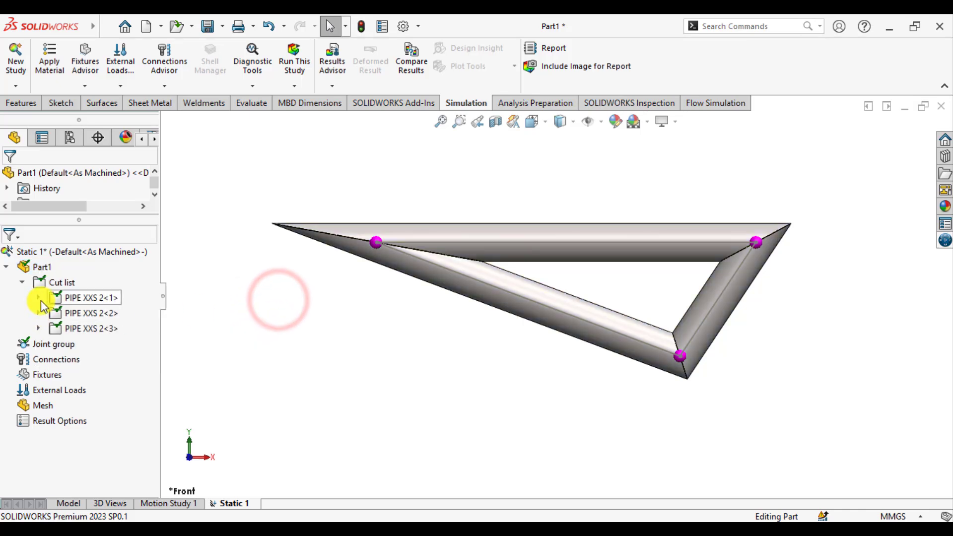
right_click(91, 298)
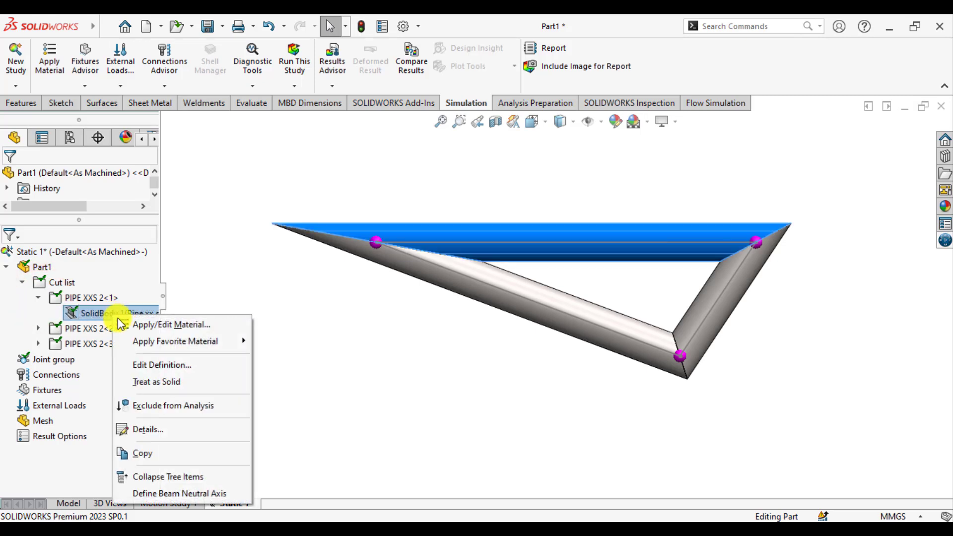
left_click(150, 369)
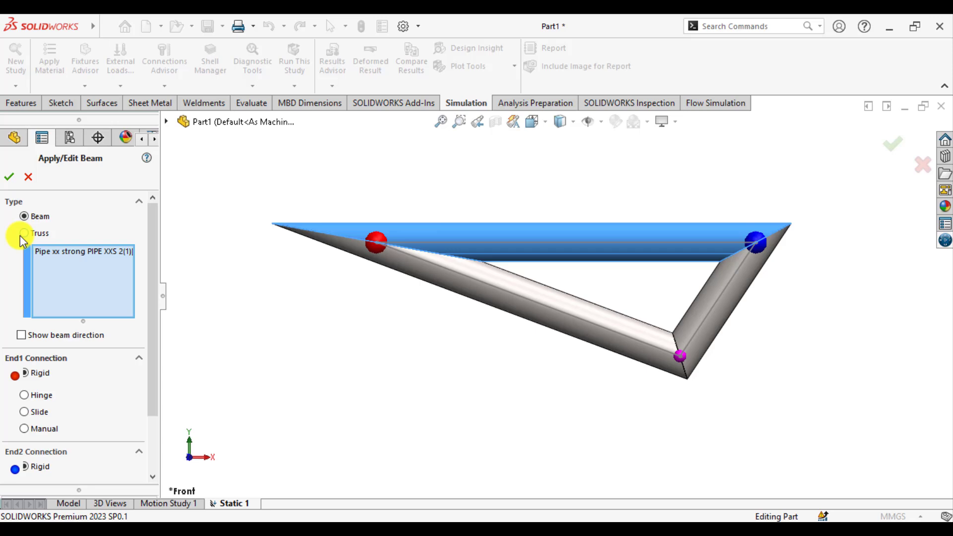
left_click(24, 232)
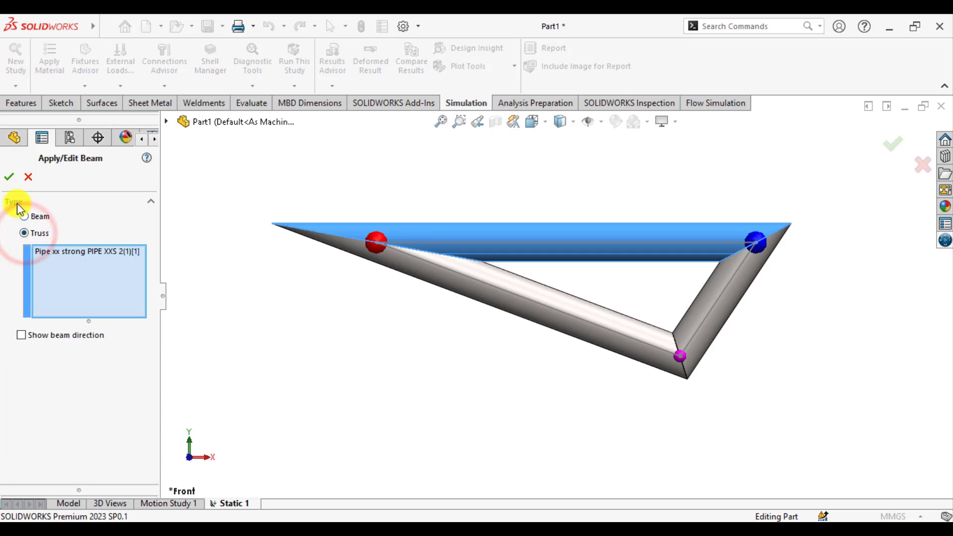
left_click(10, 176)
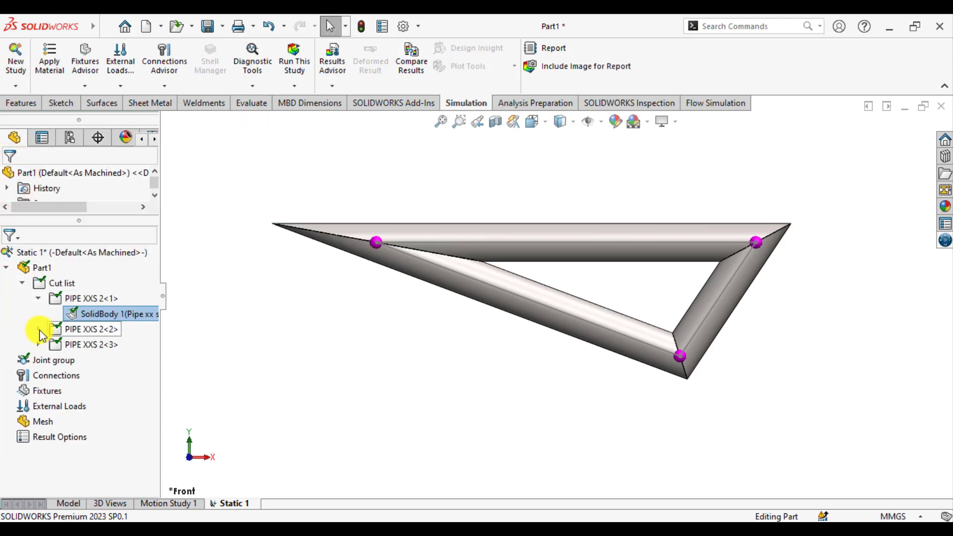
right_click(91, 342)
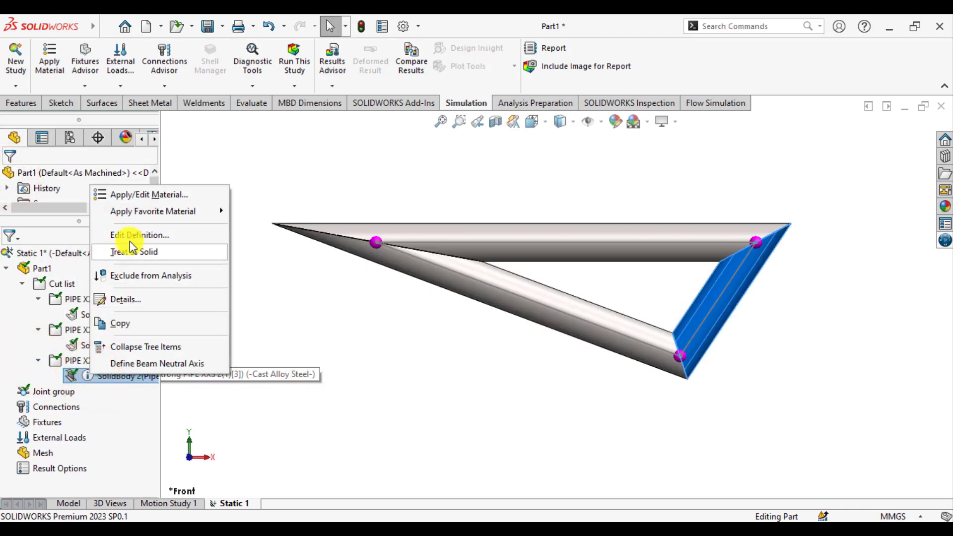
left_click(139, 234)
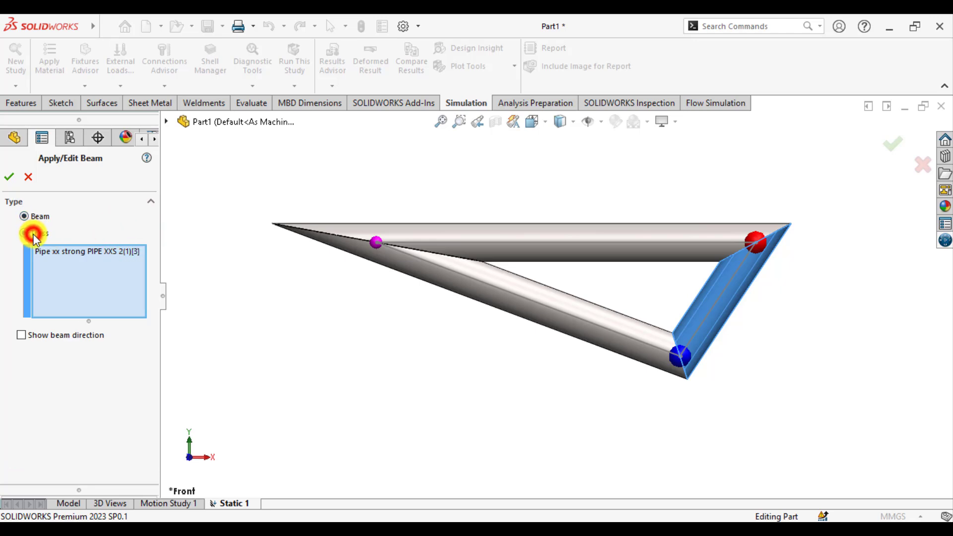
left_click(10, 176)
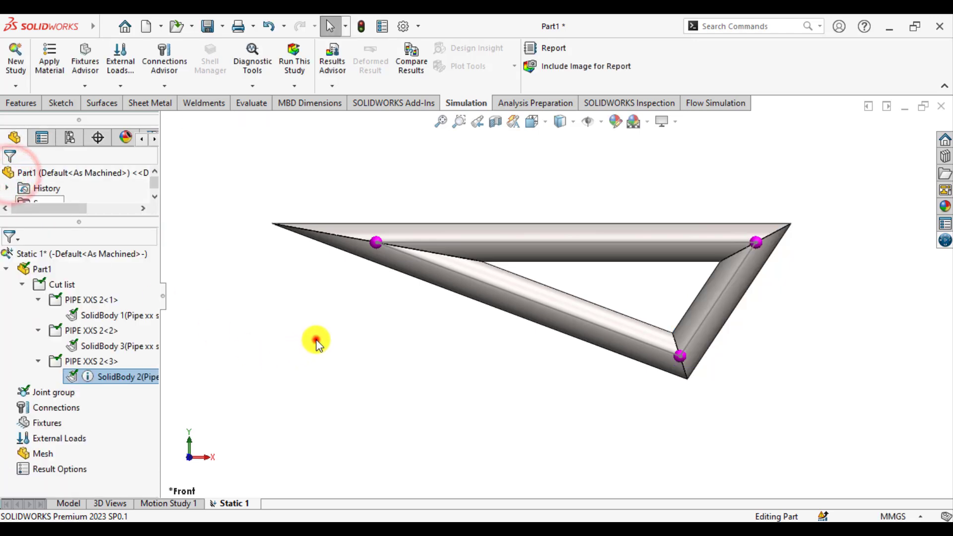
left_click(383, 253)
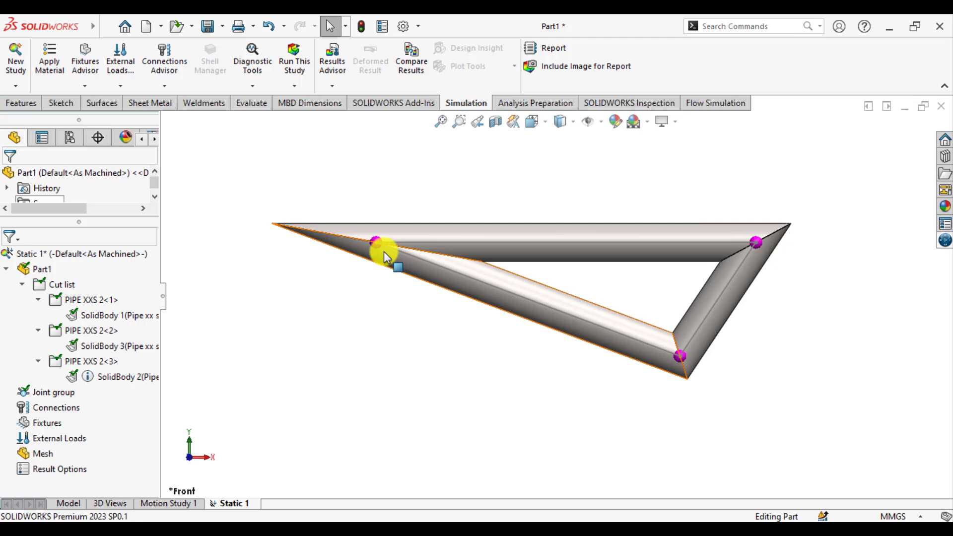
mouse_move(683, 370)
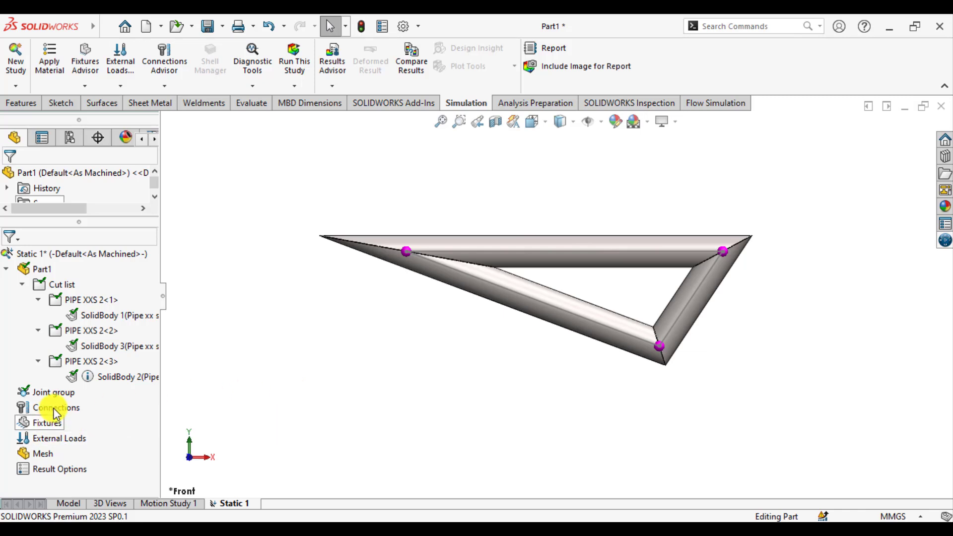
Step: Add an Immovable (no translation) fixture on the two upper truss joints as Immovable-1
right_click(33, 423)
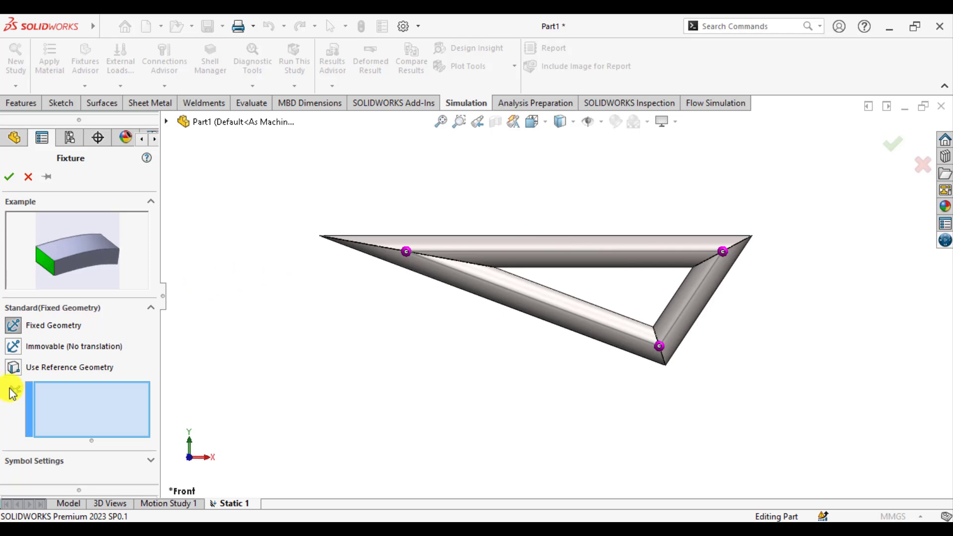
mouse_move(16, 349)
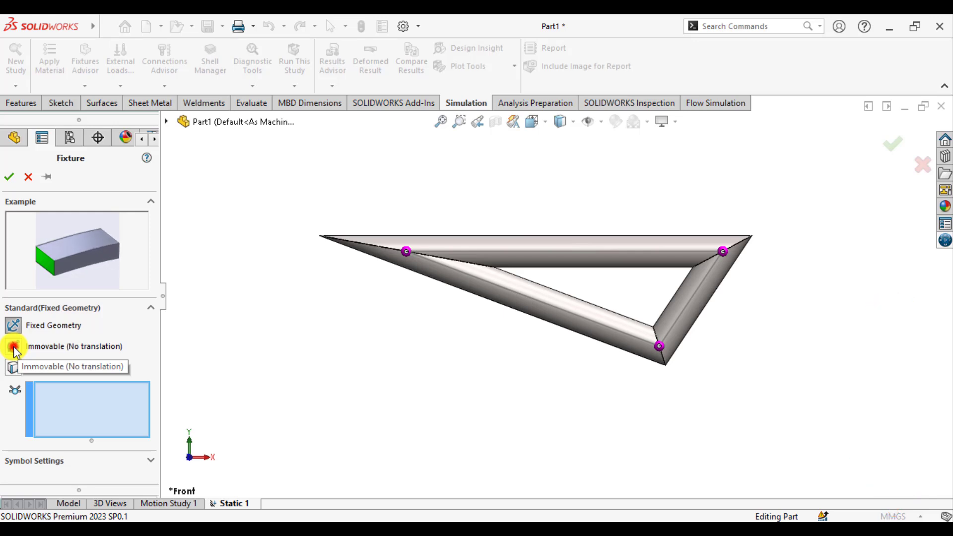
left_click(11, 345)
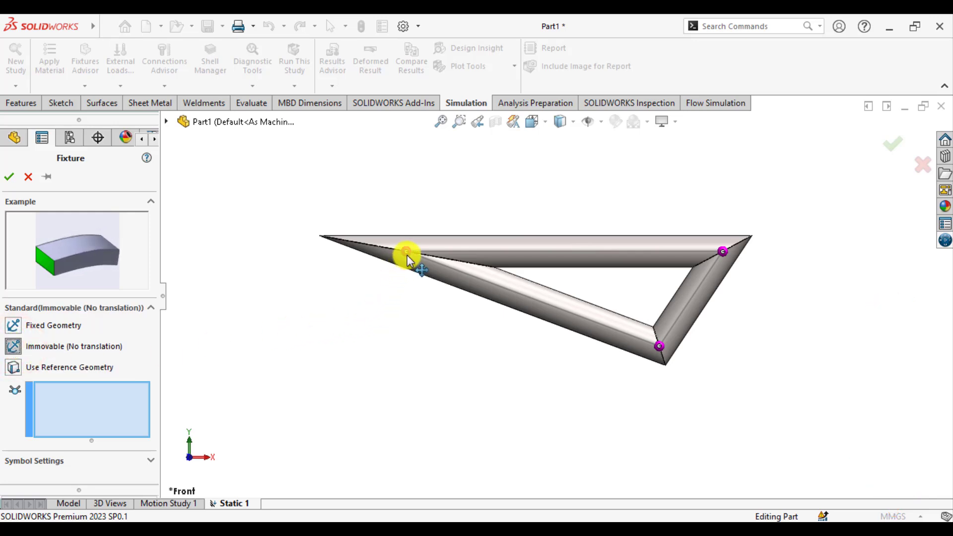
left_click(406, 251)
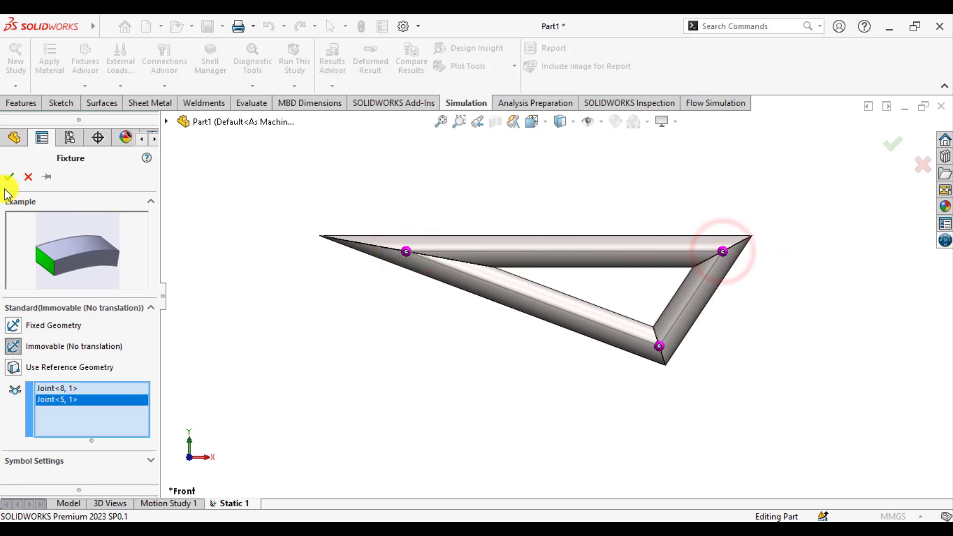
left_click(8, 177)
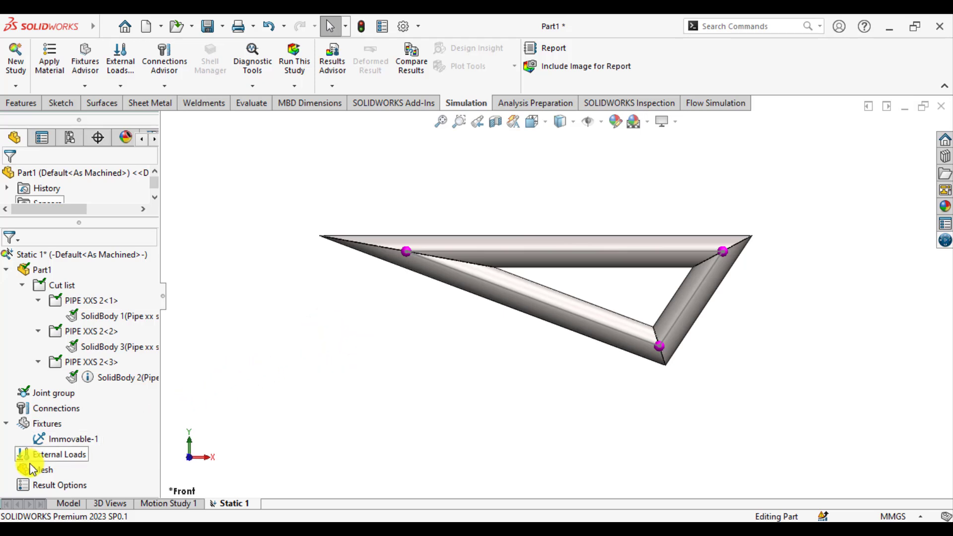
Step: Start Force-1 on the bottom joint with the Front Plane as direction reference
right_click(54, 455)
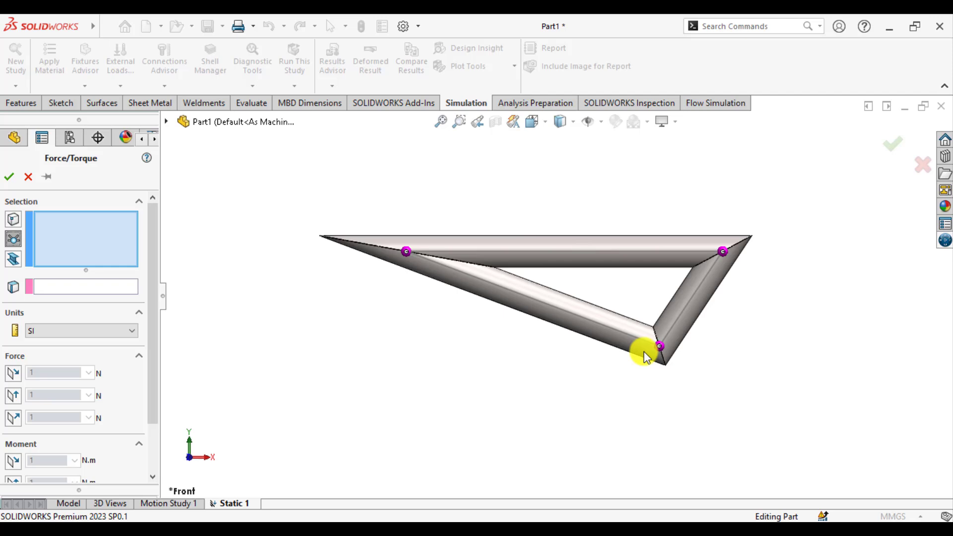
left_click(660, 347)
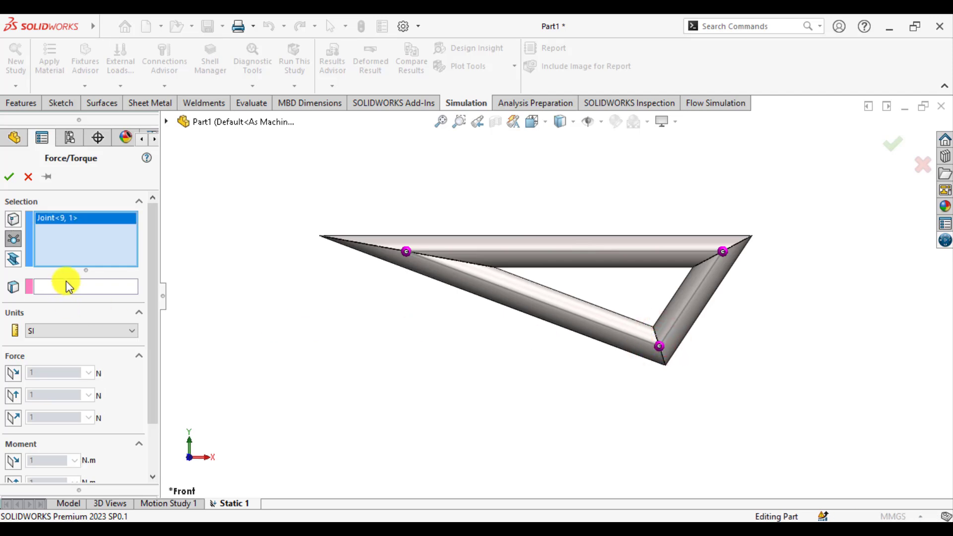
mouse_move(68, 286)
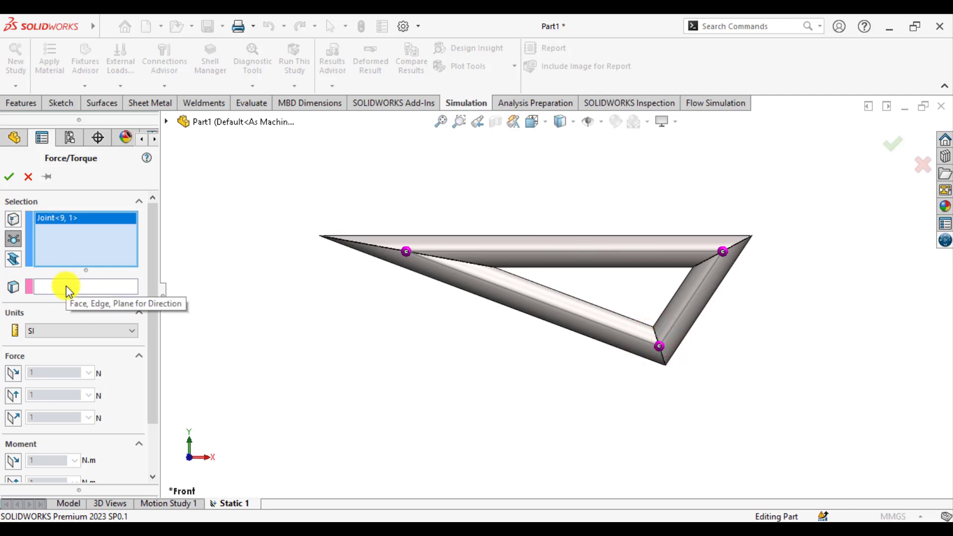
left_click(69, 285)
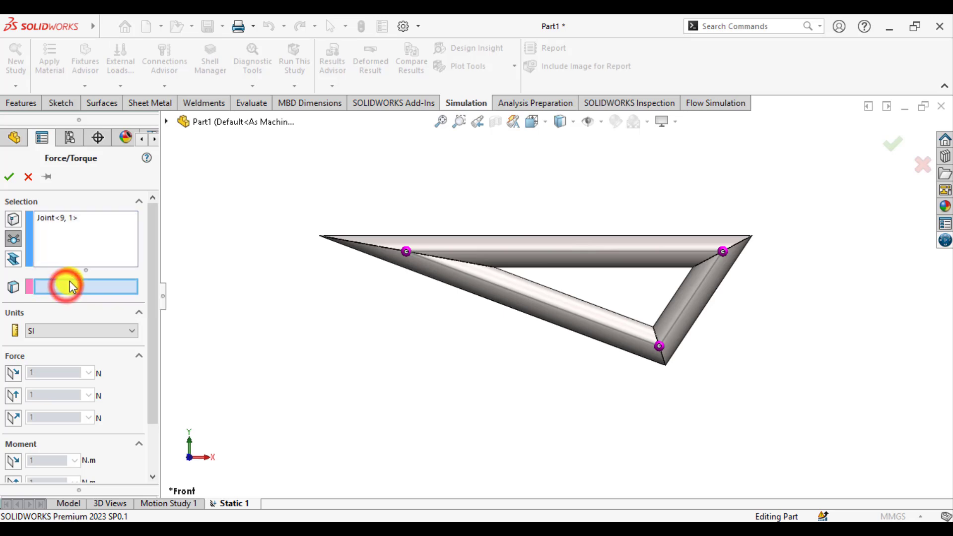
left_click(168, 121)
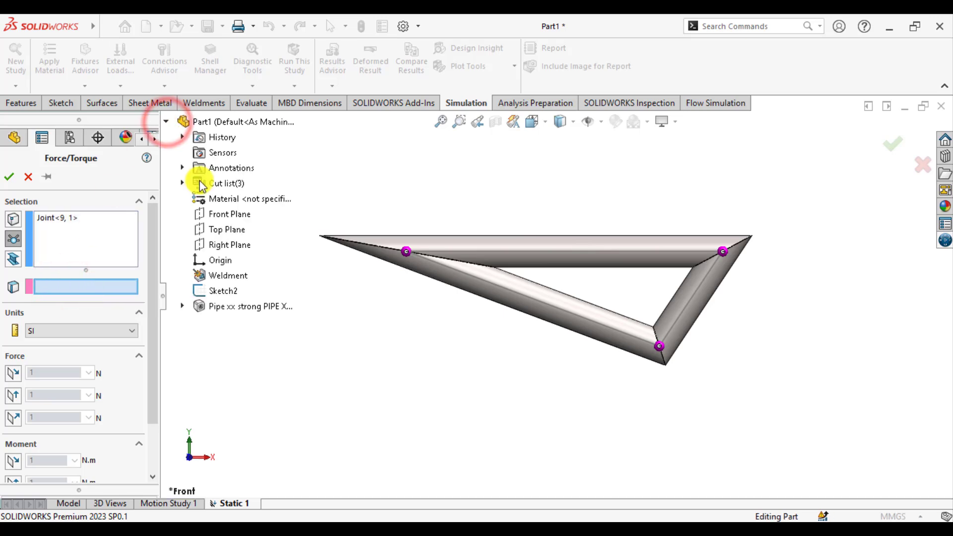
left_click(227, 214)
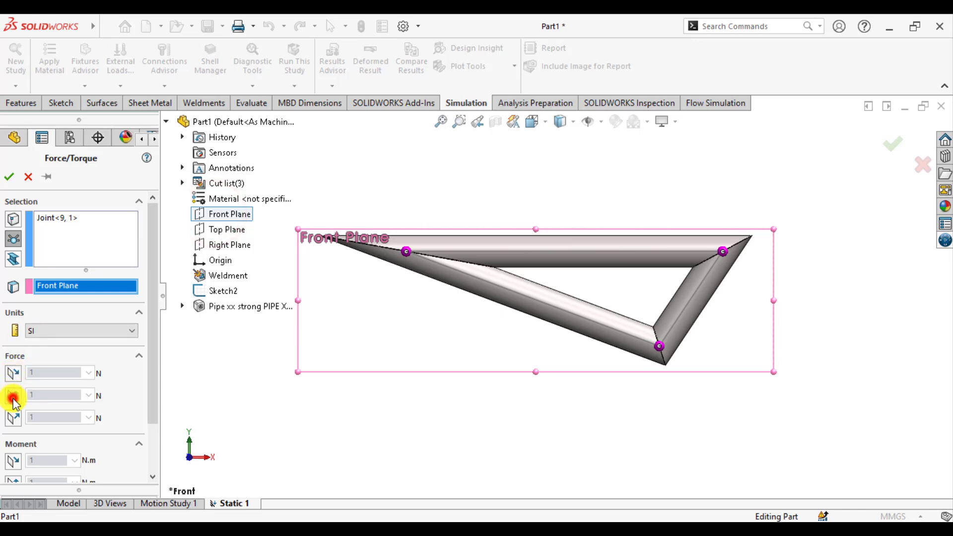
Step: Set a reversed (downward) Y force of 25,000 N and confirm the load
left_click(12, 402)
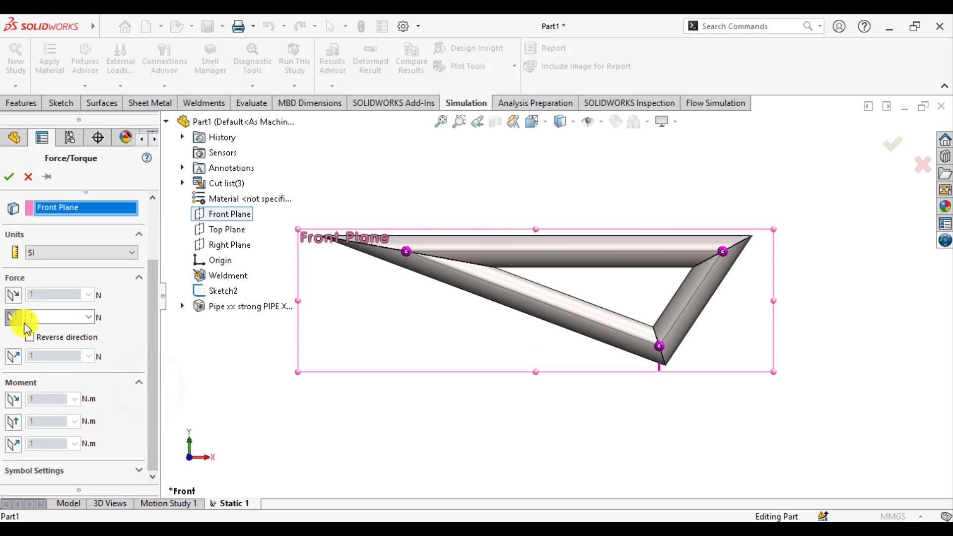
left_click(30, 338)
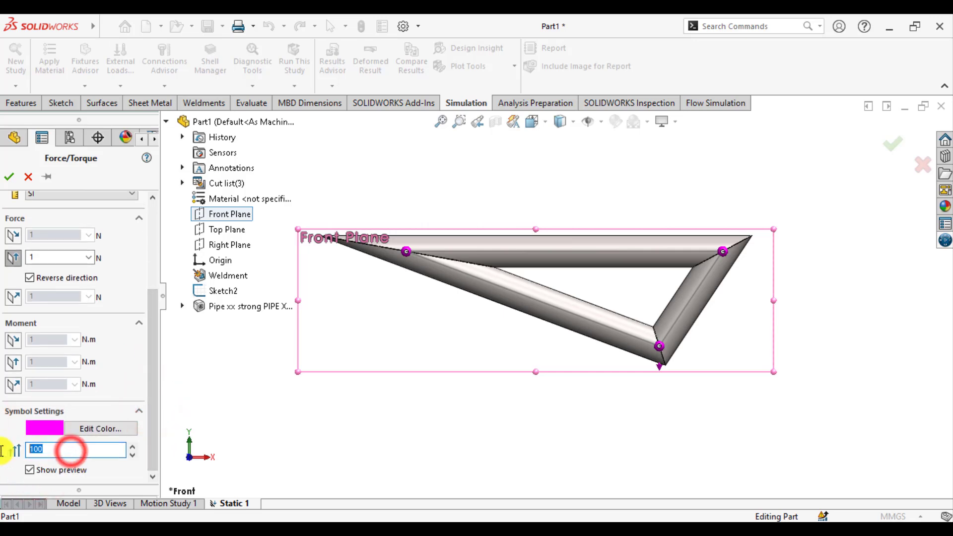
type("200")
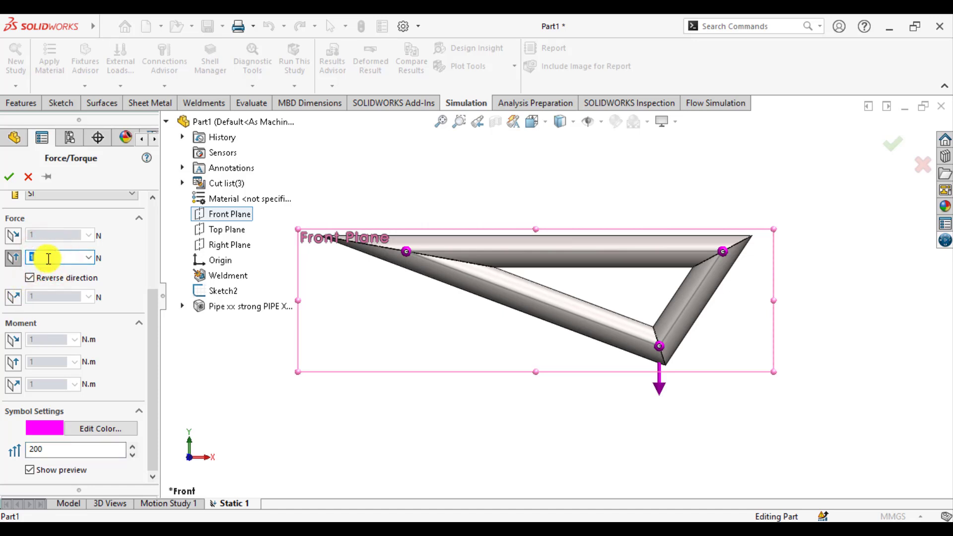
type("2500")
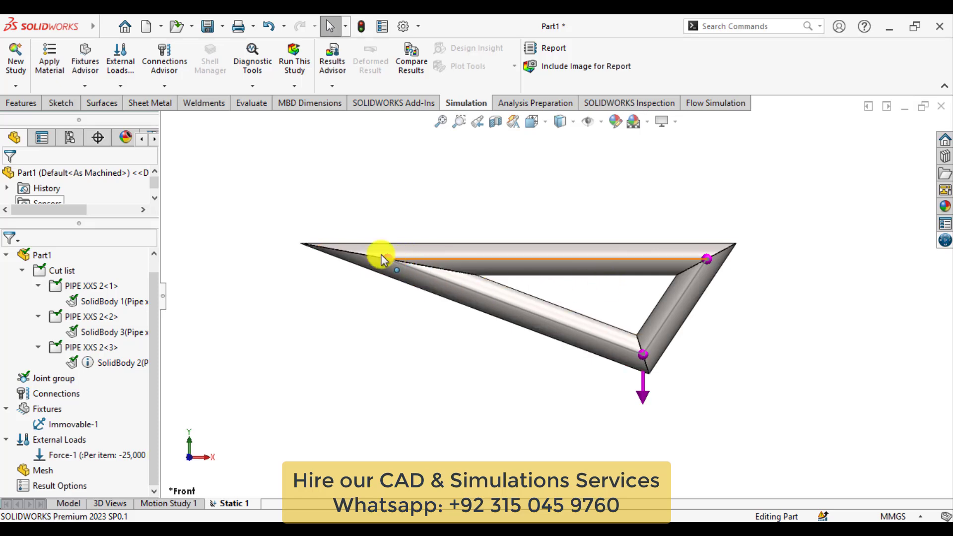
left_click(294, 54)
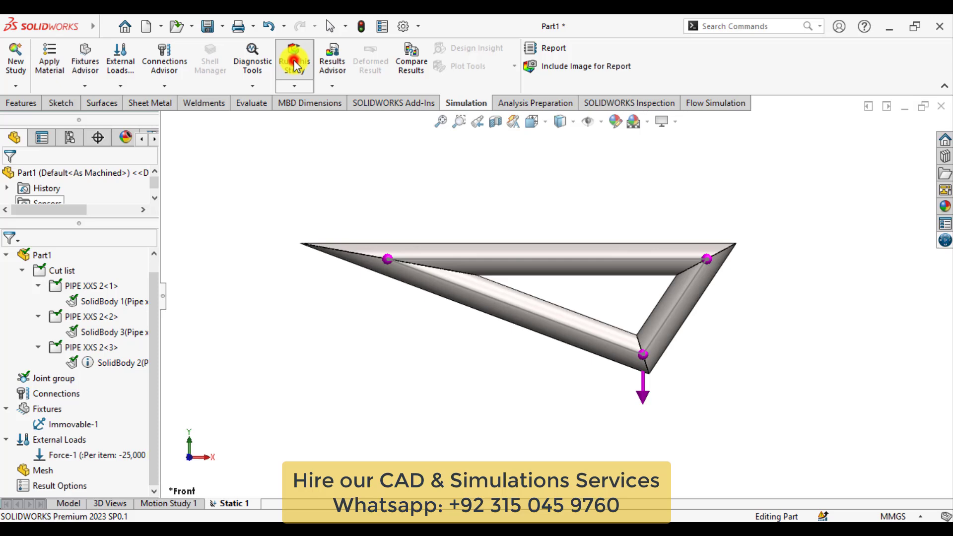
Step: Run the Static 1 study, producing the Stress1 axial and bending stress plot
left_click(293, 57)
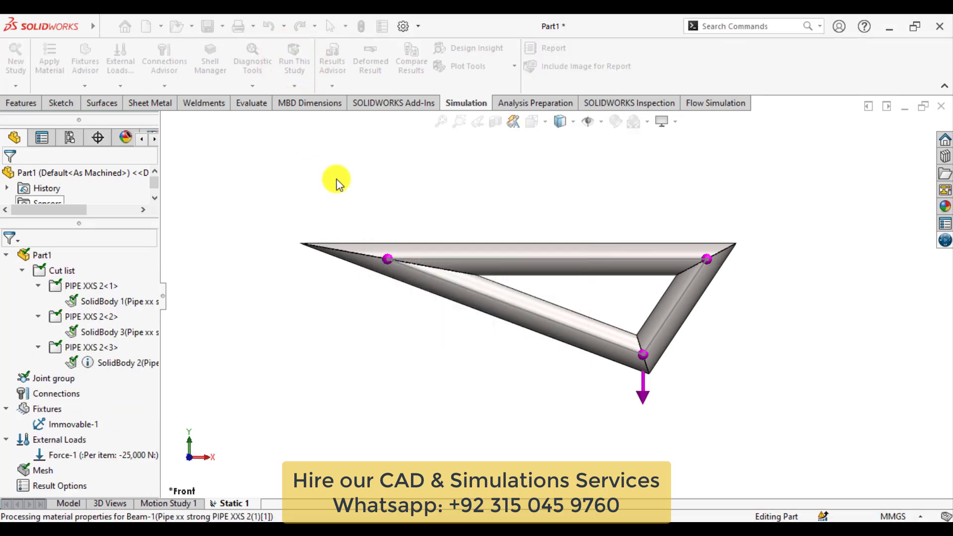
left_click(294, 60)
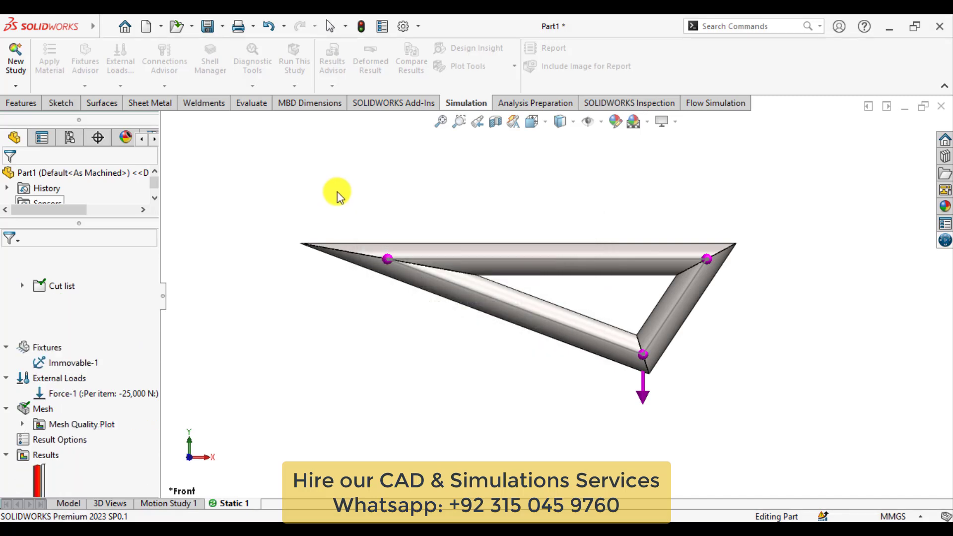
left_click(293, 58)
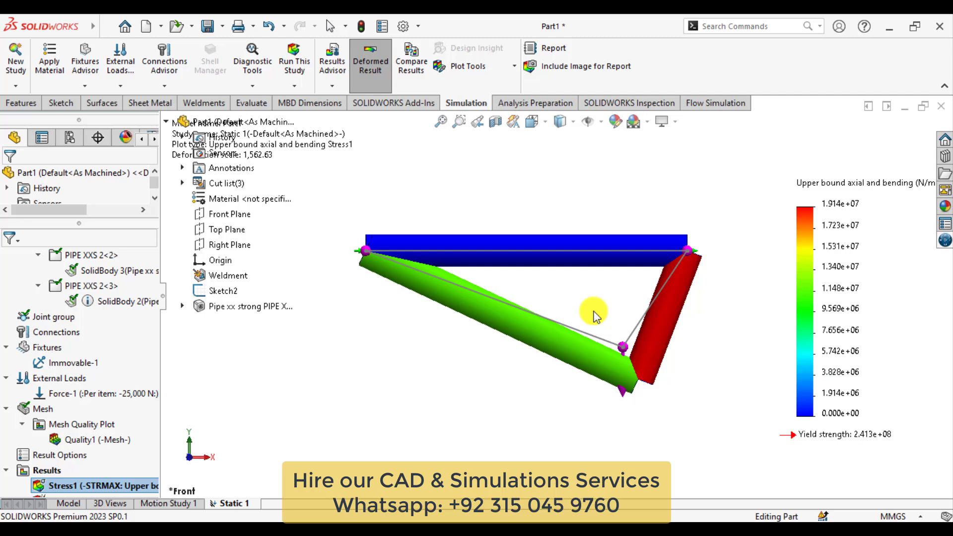
mouse_move(183, 448)
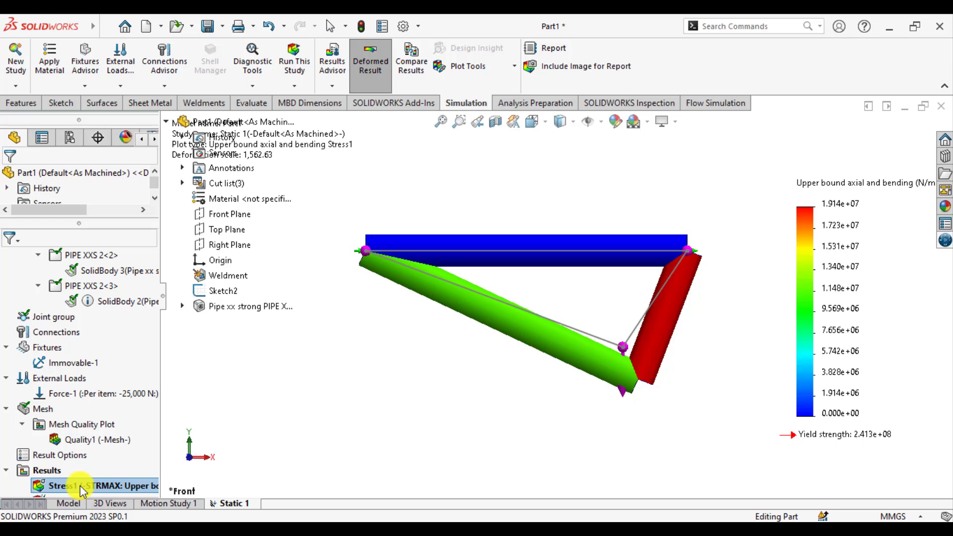
right_click(70, 486)
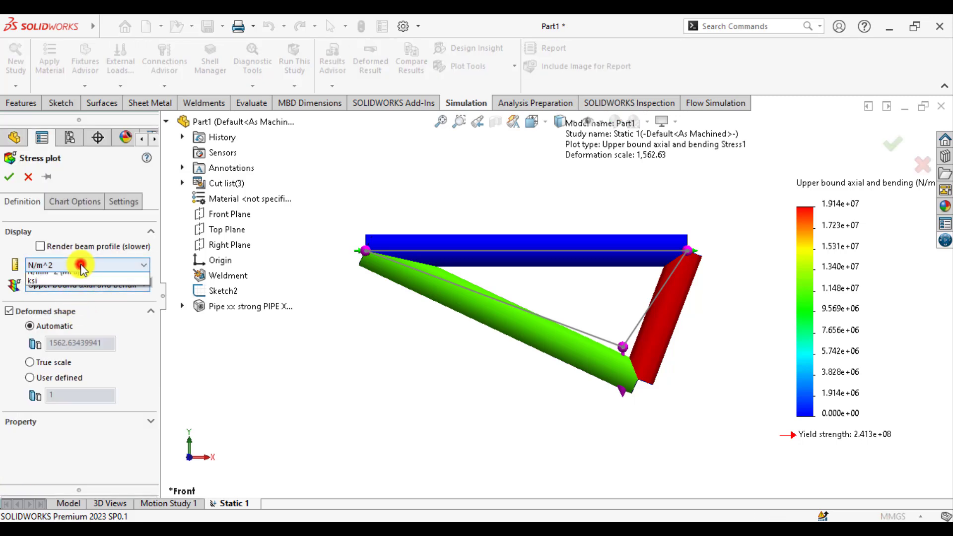
Step: Set the stress plot units to N/mm² and show Displacement1 with URES in millimetres
left_click(87, 264)
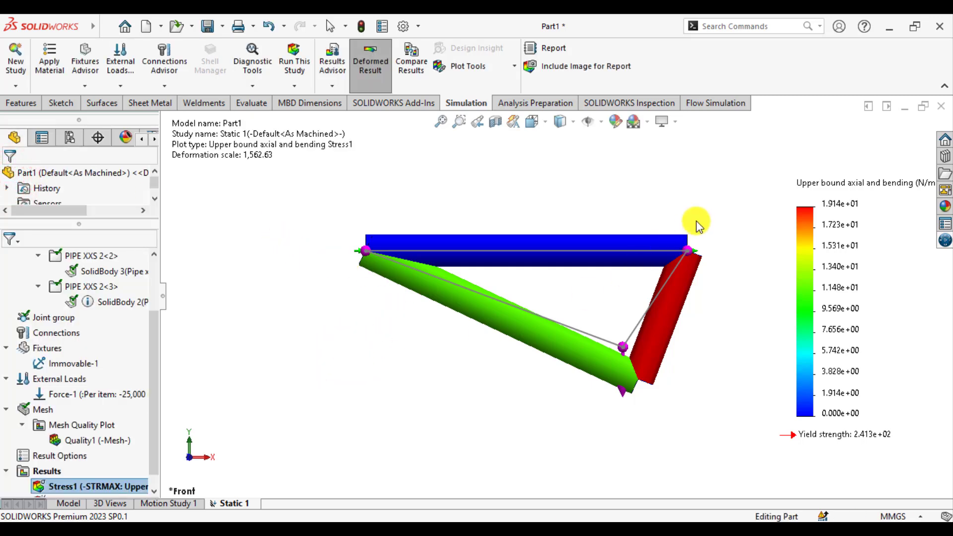
left_click(839, 206)
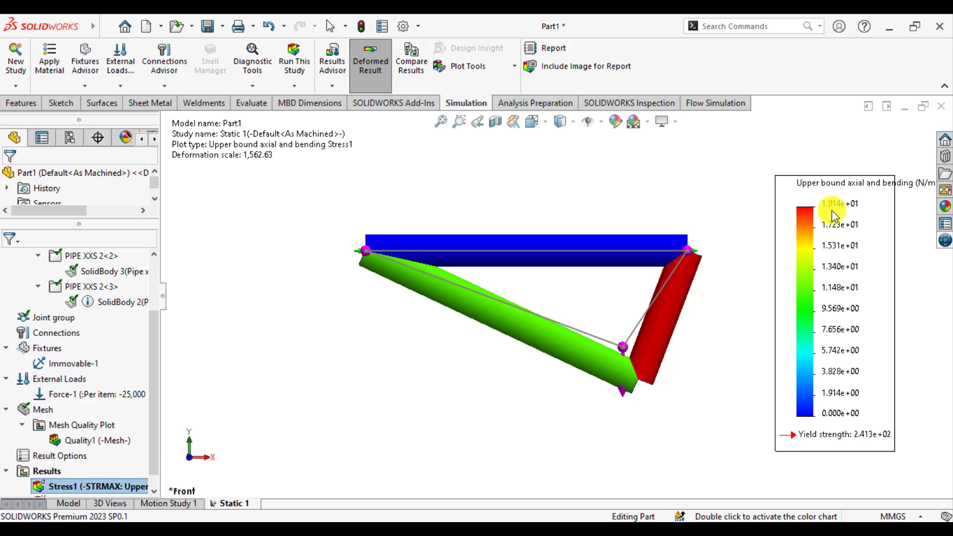
mouse_move(866, 444)
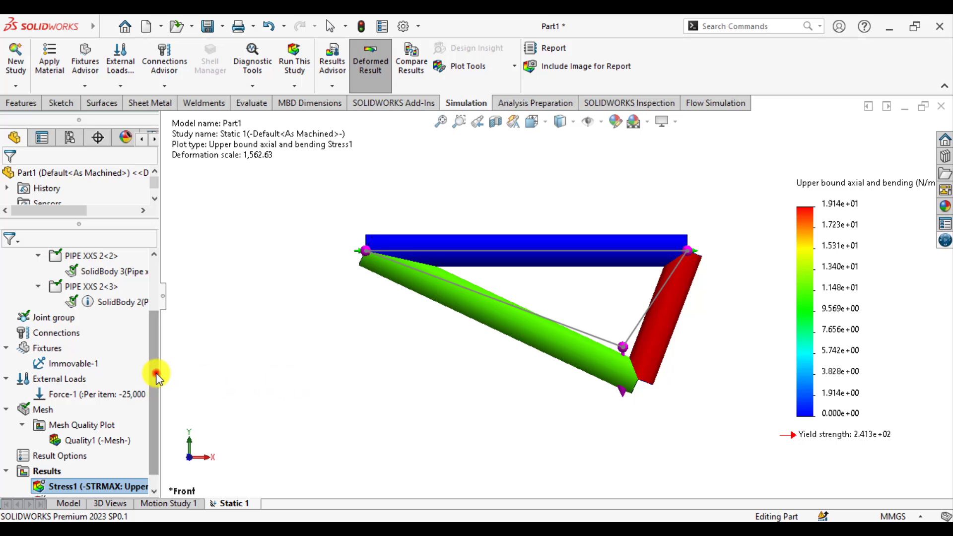
double_click(81, 486)
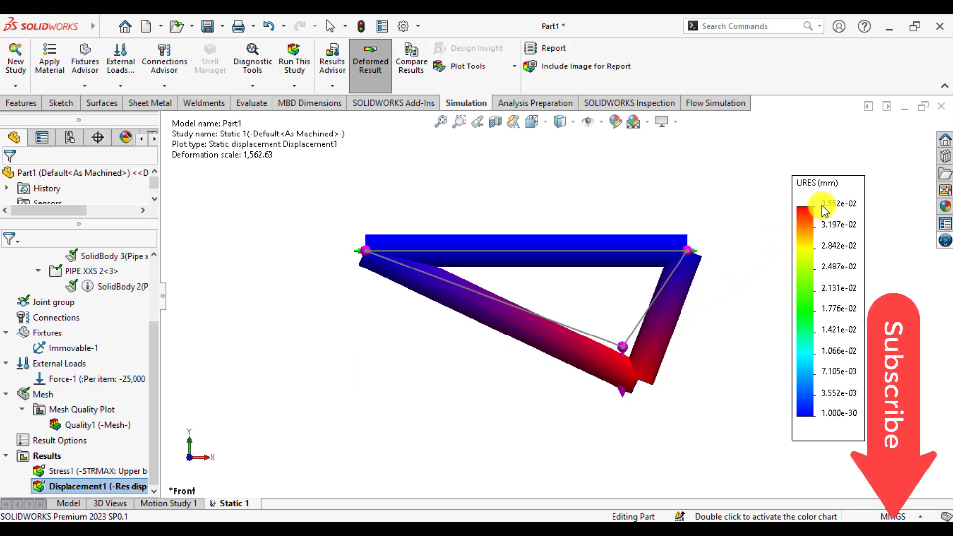
Step: Animate the Displacement1 plot so the truss deflection plays back
right_click(84, 487)
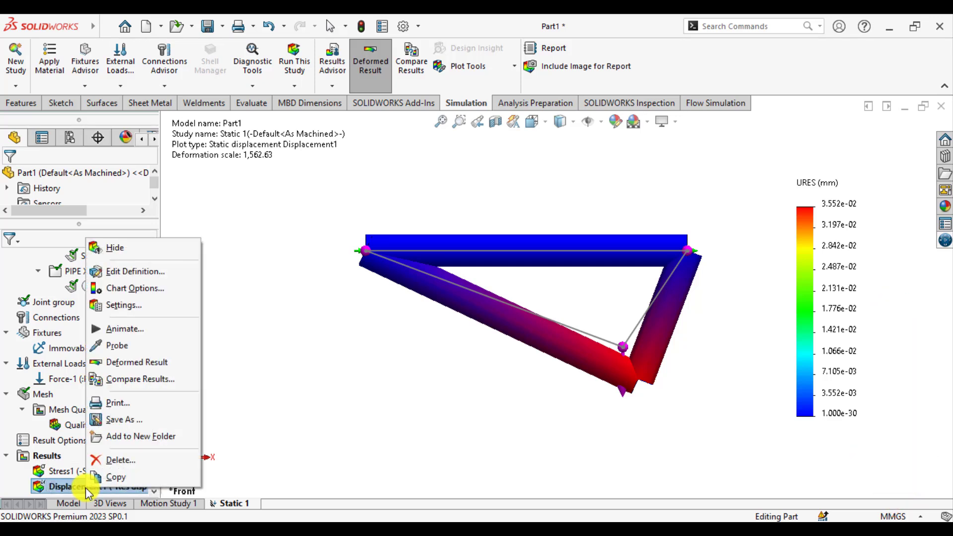
left_click(125, 329)
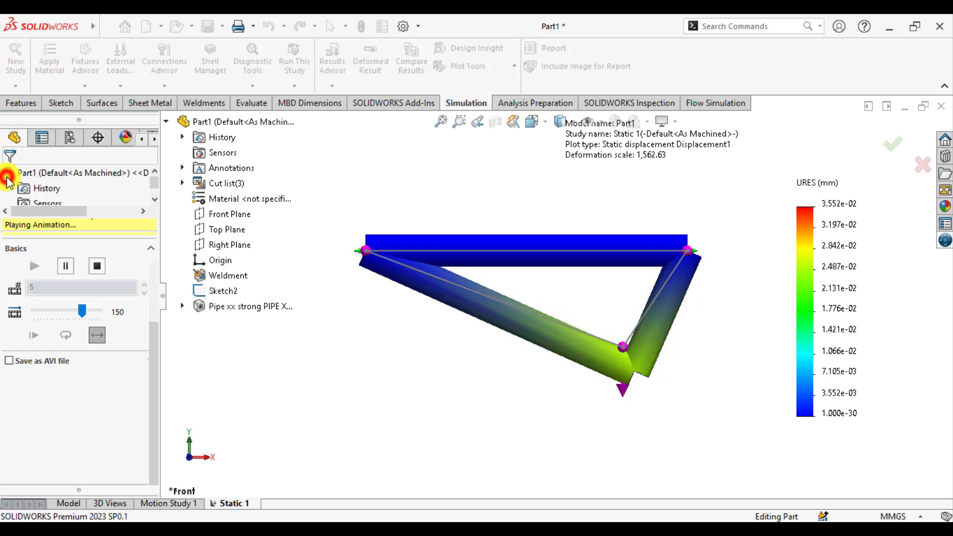
right_click(34, 455)
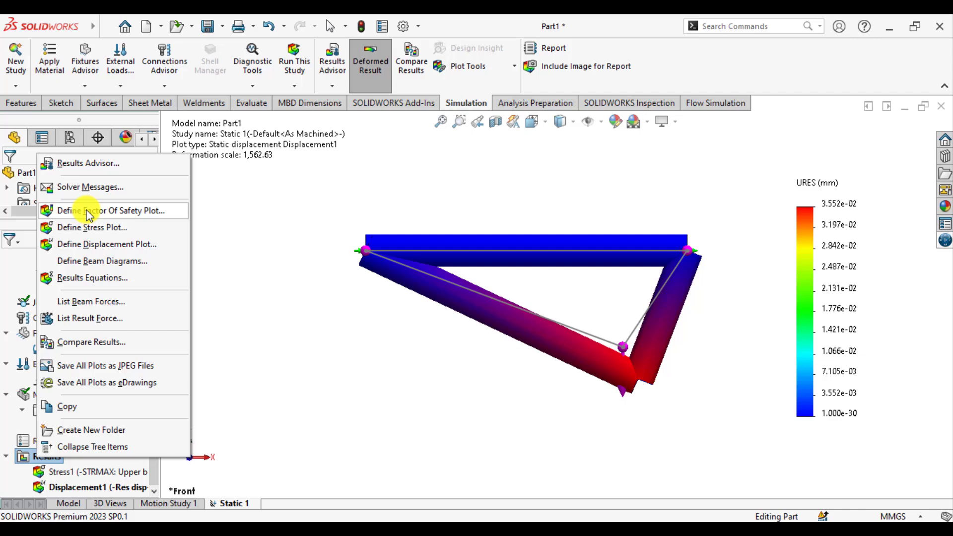
Step: Define Factor of Safety1 with the Automatic criterion, showing minimum FOS 13
left_click(113, 210)
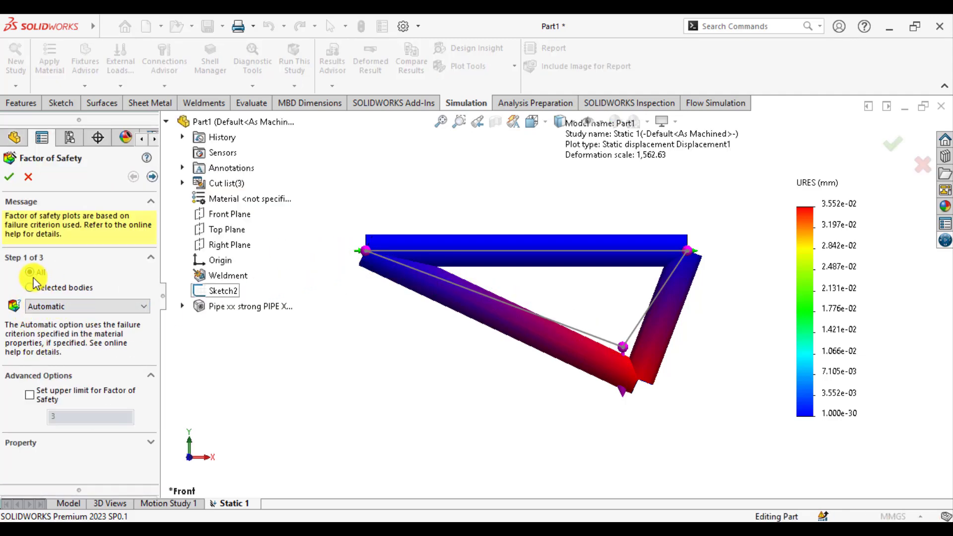
left_click(9, 176)
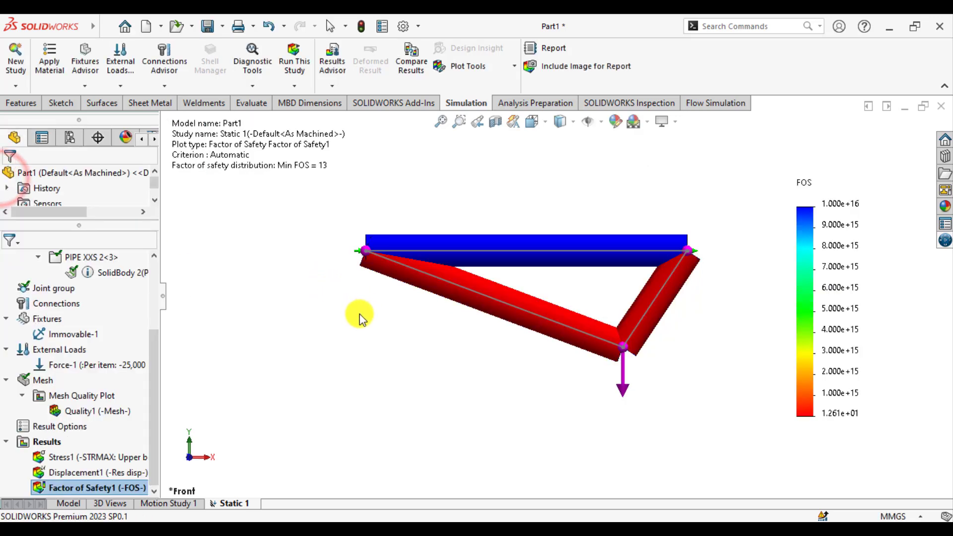
mouse_move(351, 321)
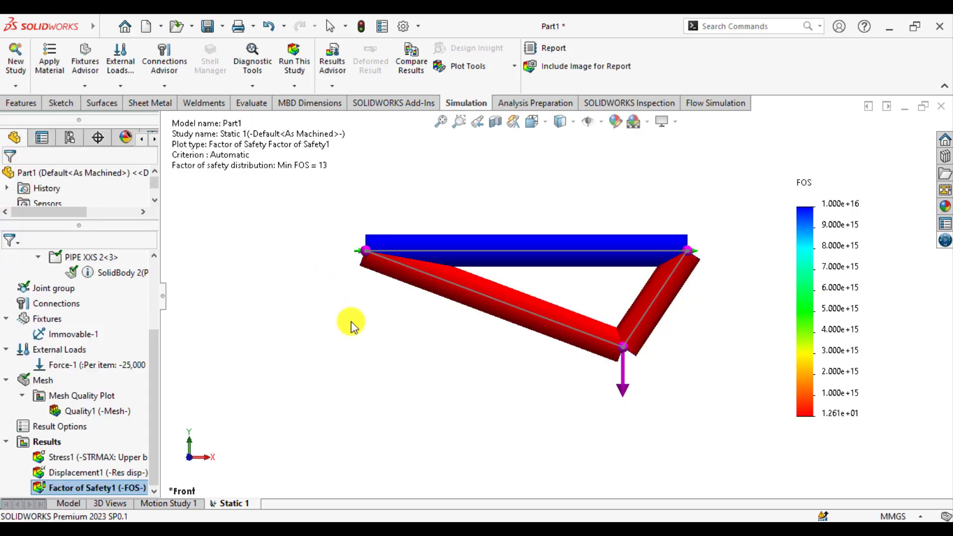
mouse_move(637, 348)
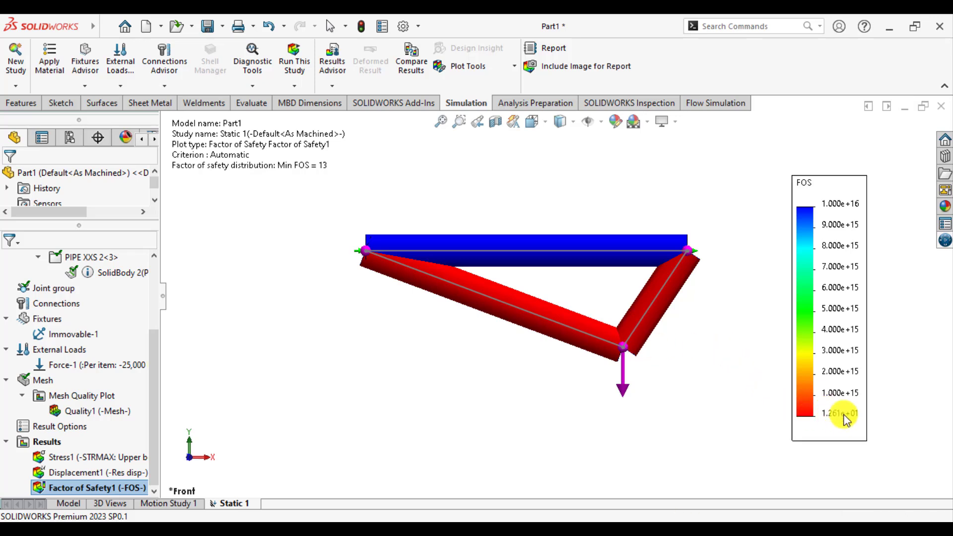
mouse_move(656, 339)
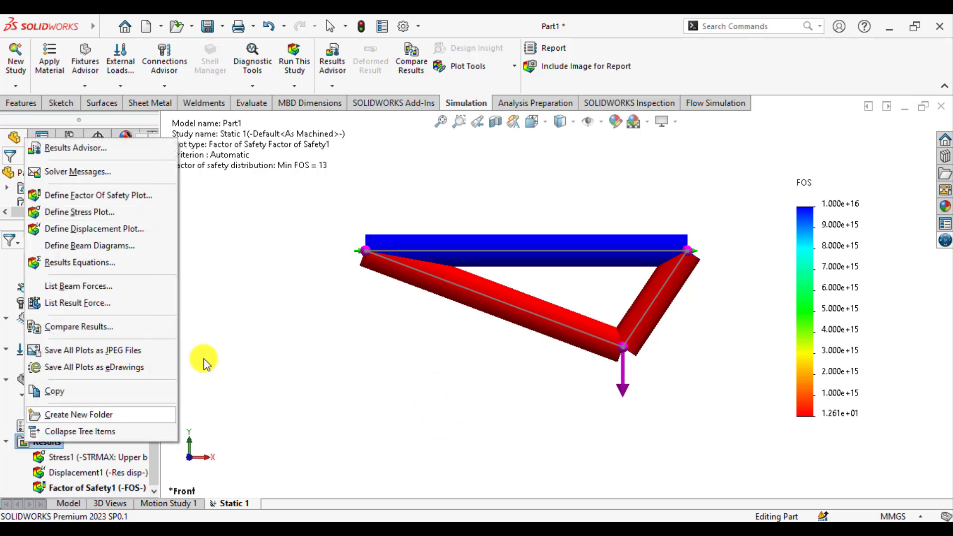
mouse_move(687, 259)
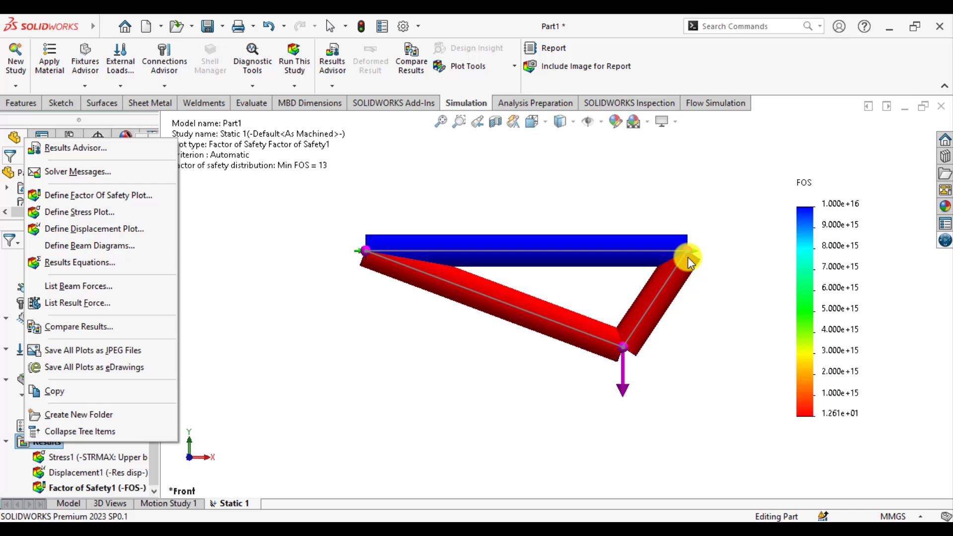
mouse_move(68, 292)
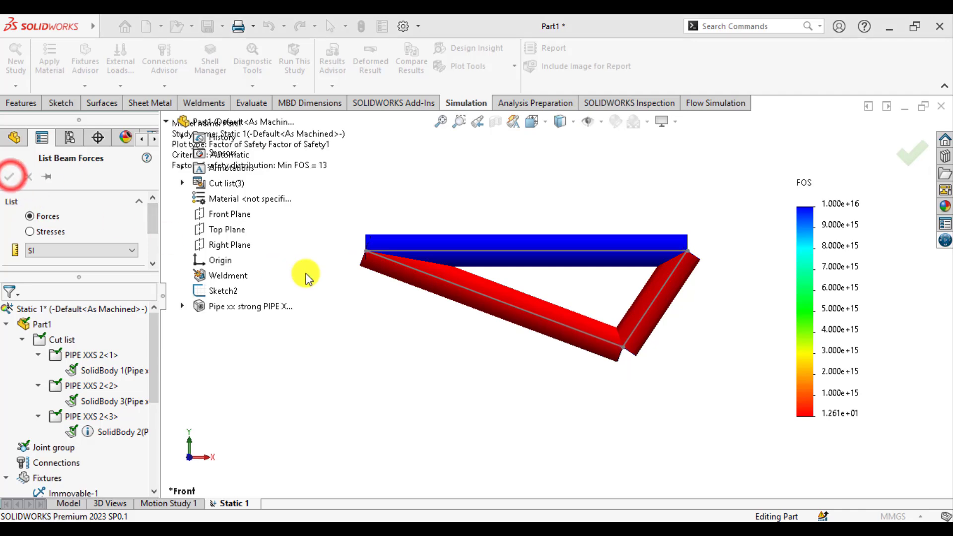
left_click(10, 176)
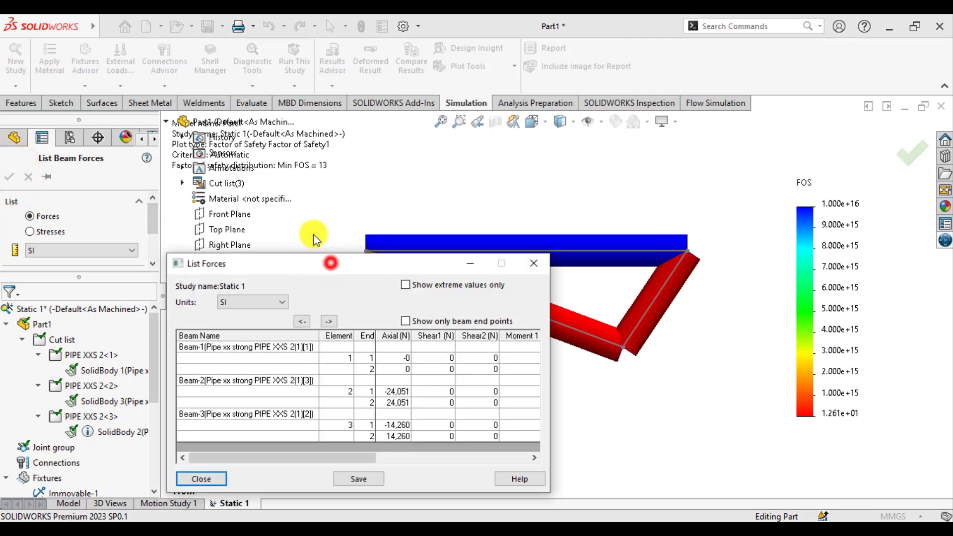
left_click_drag(331, 263, 121, 118)
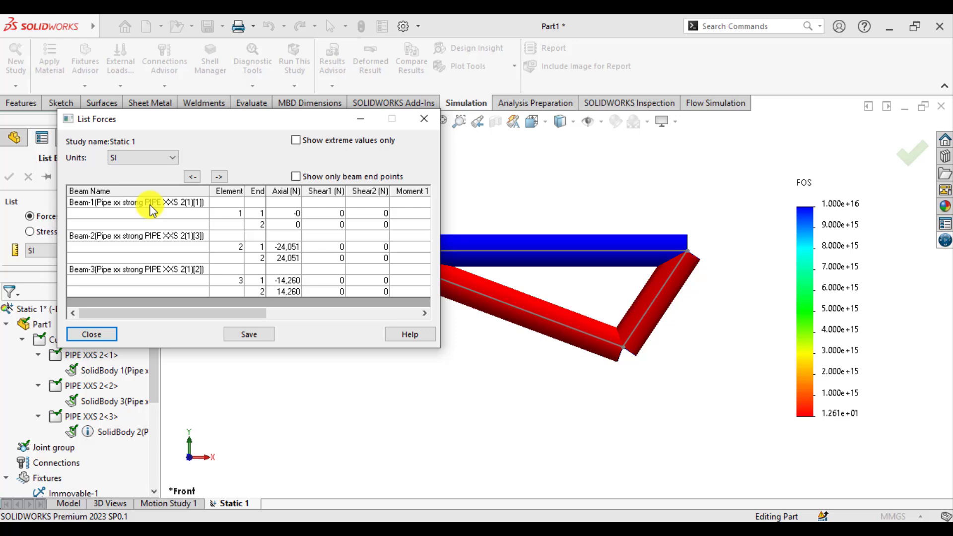
left_click(144, 203)
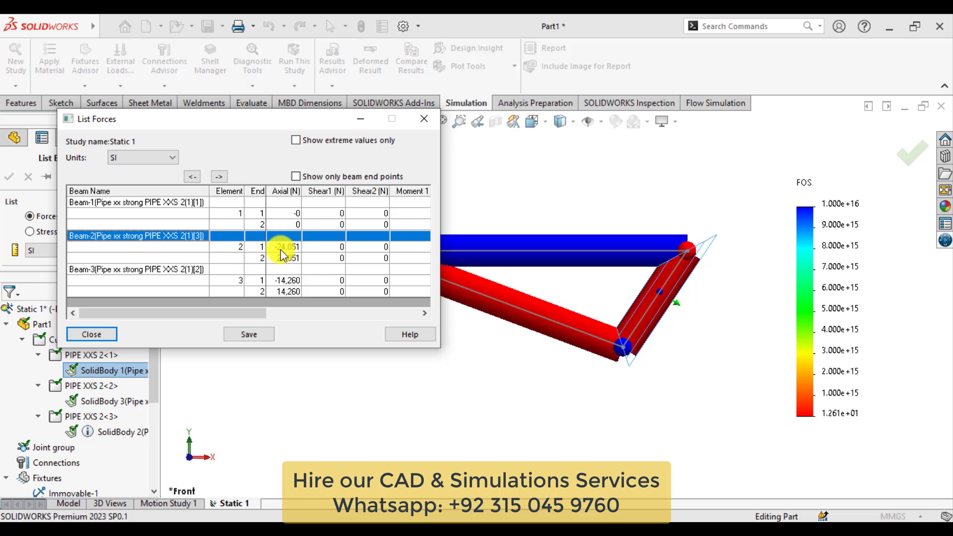
left_click(287, 258)
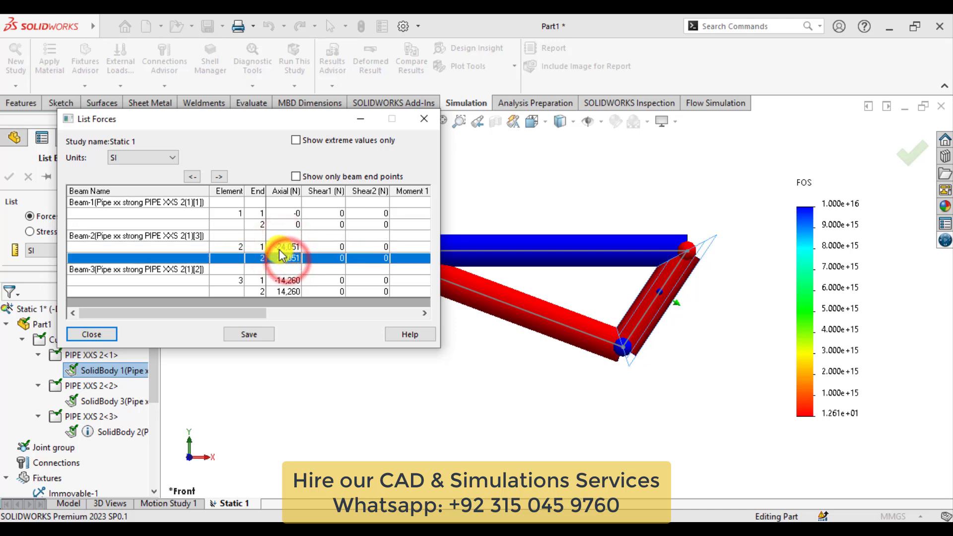
left_click(285, 246)
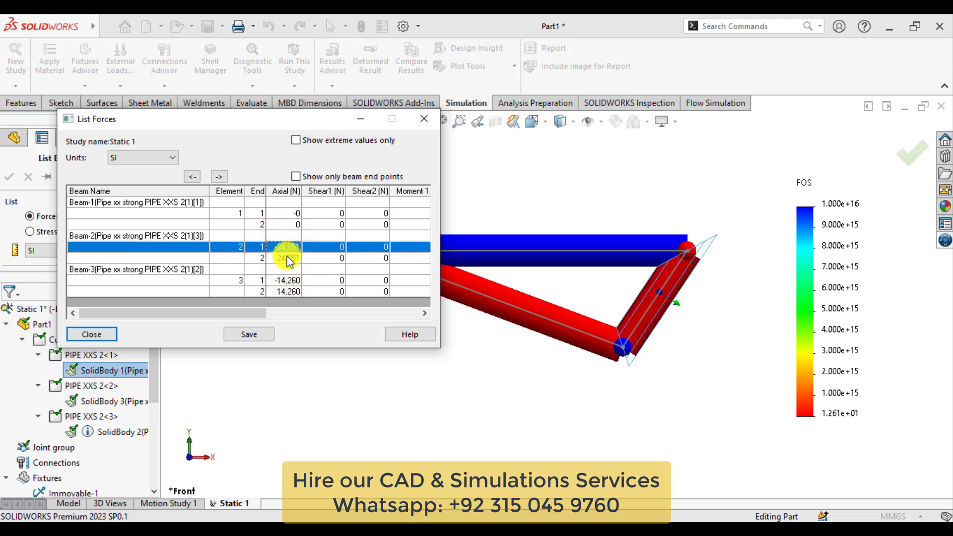
left_click(127, 269)
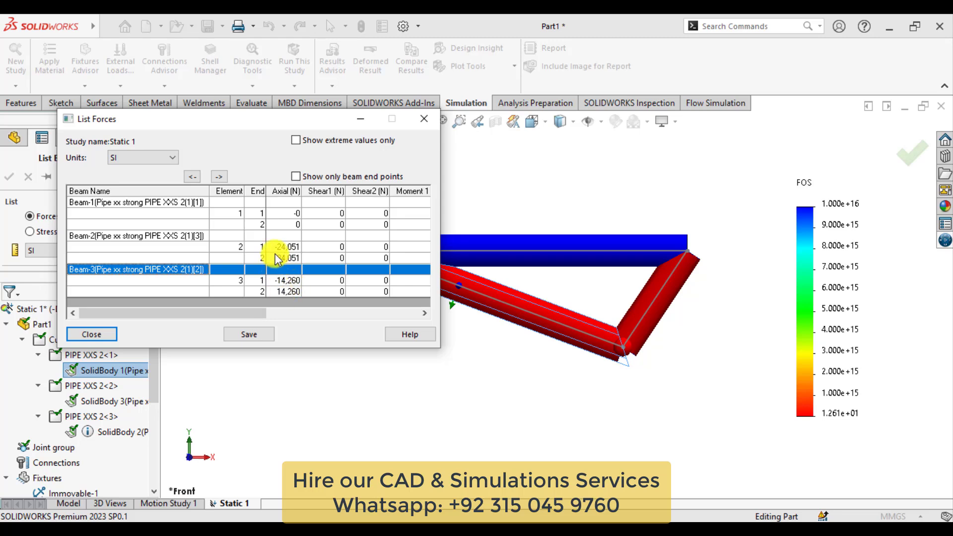
left_click(285, 247)
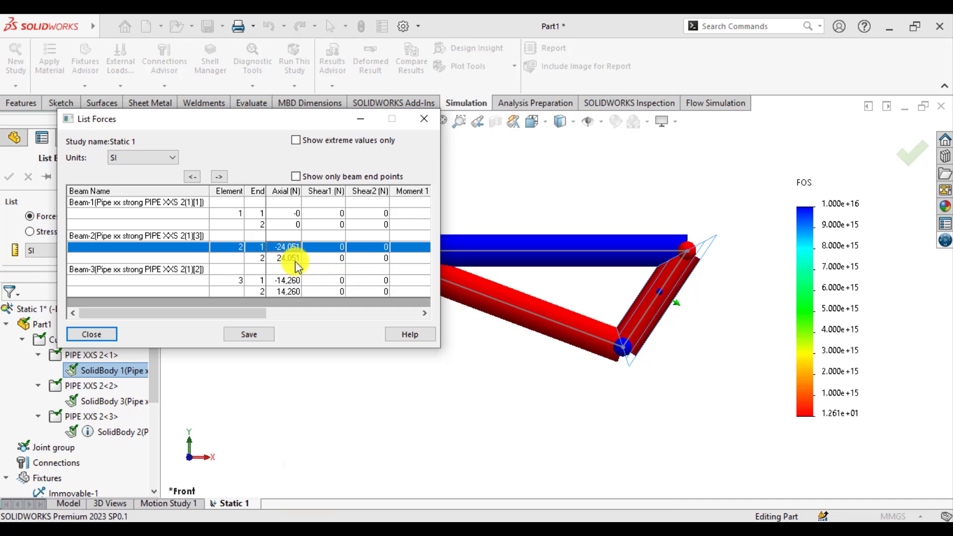
left_click(91, 333)
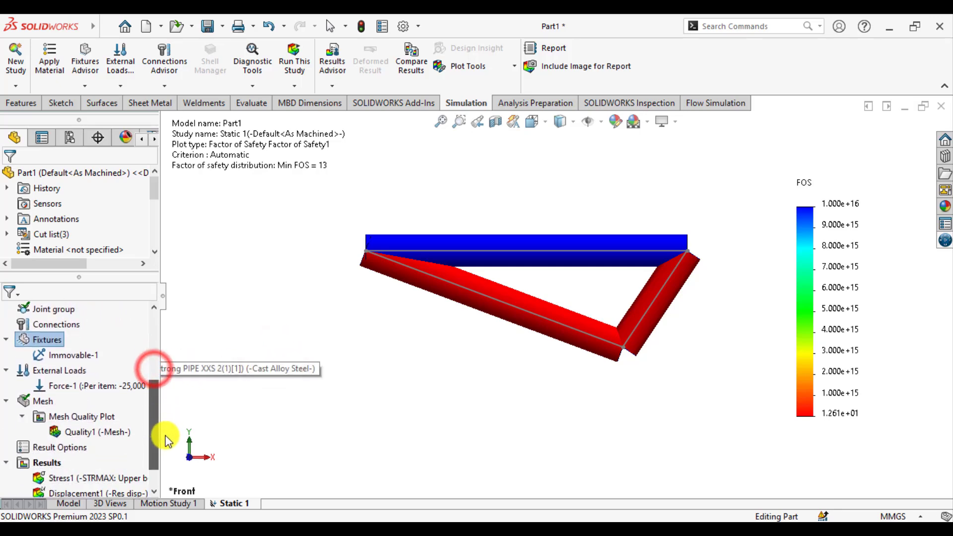
Step: List reaction forces at the two upper joints, about 1.43e+04 N and 2.41e+04 N
right_click(40, 463)
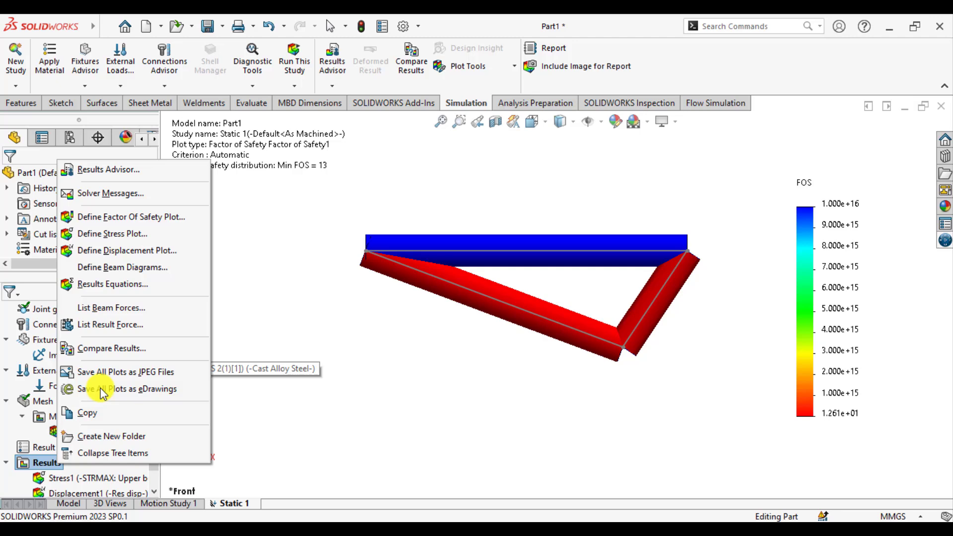
left_click(111, 324)
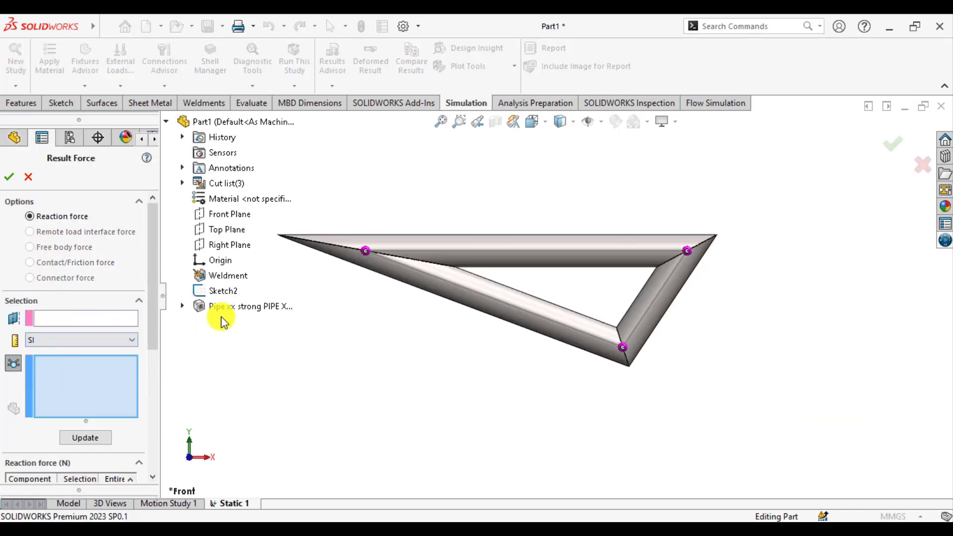
left_click(365, 250)
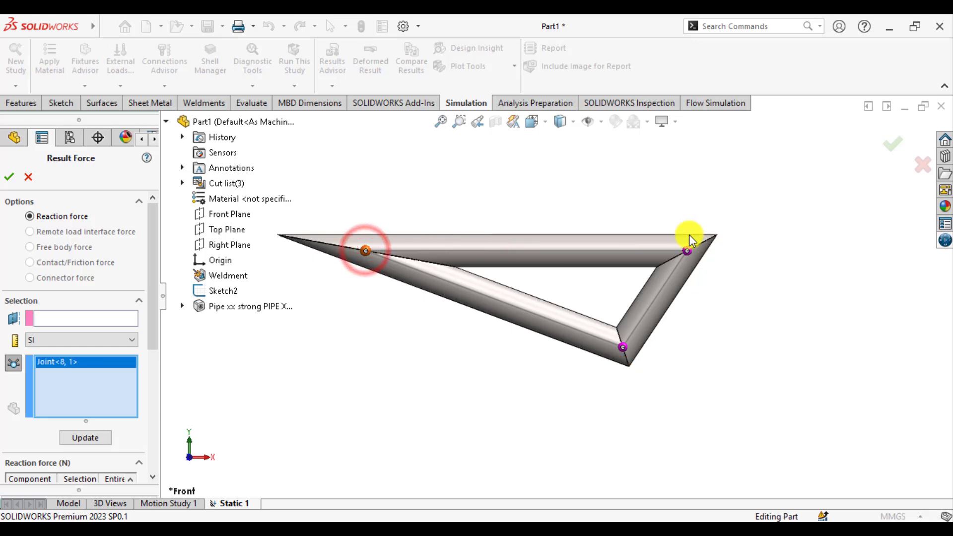
left_click(687, 253)
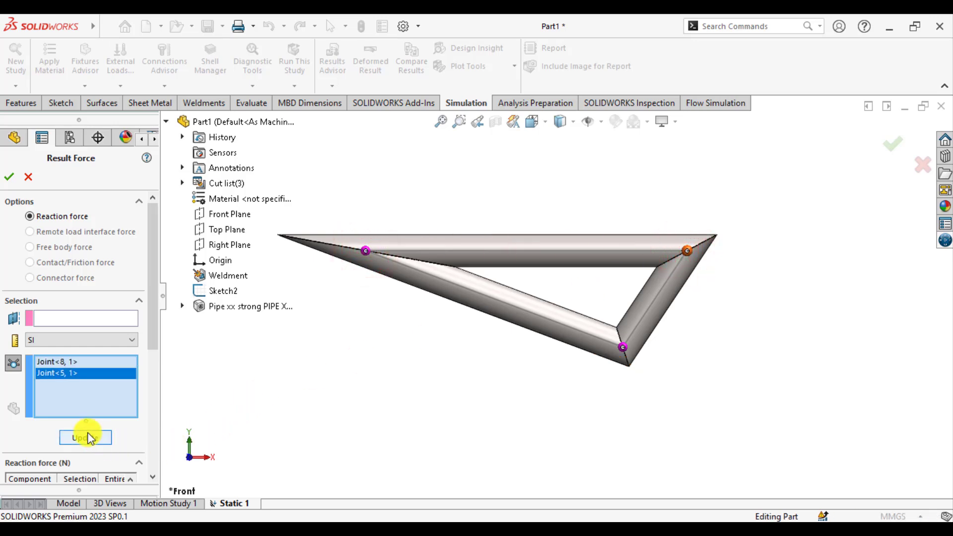
left_click(85, 437)
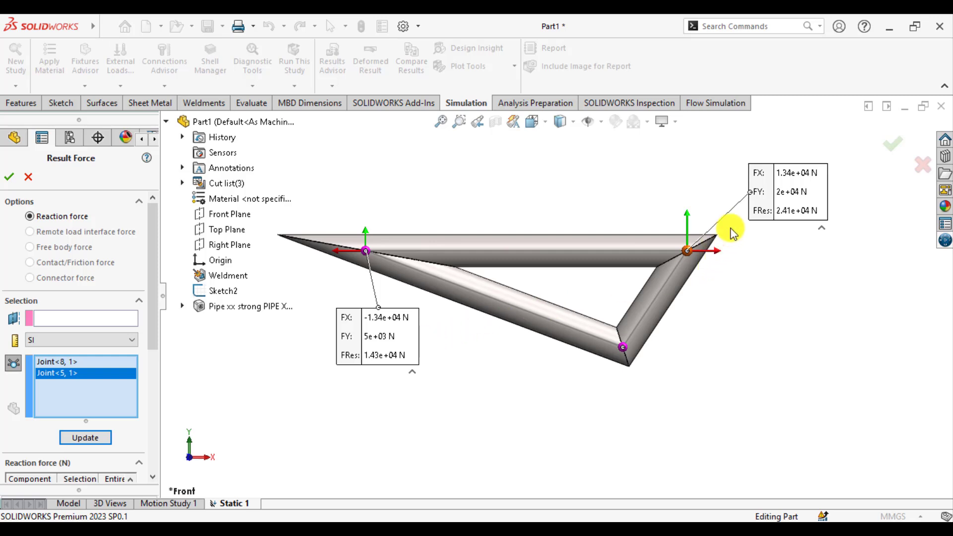
mouse_move(788, 203)
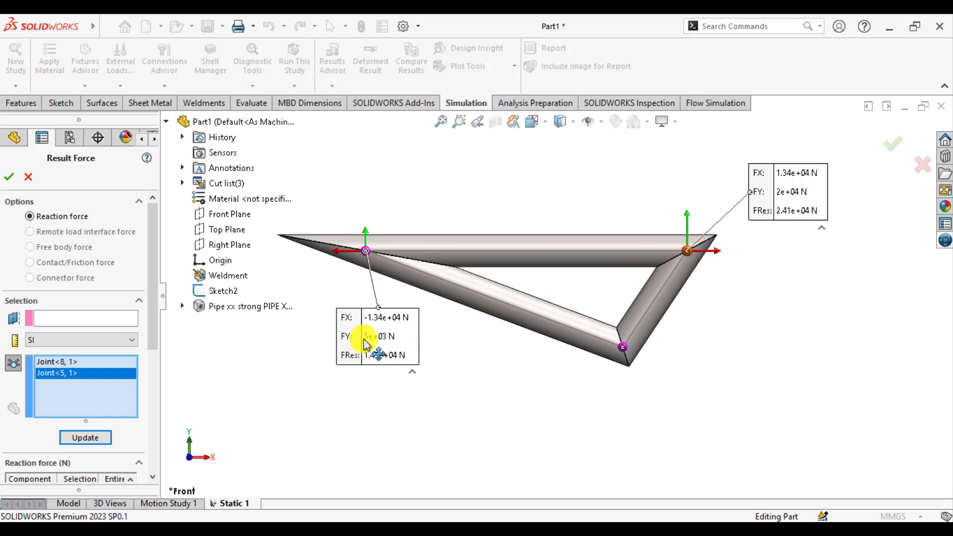
mouse_move(373, 298)
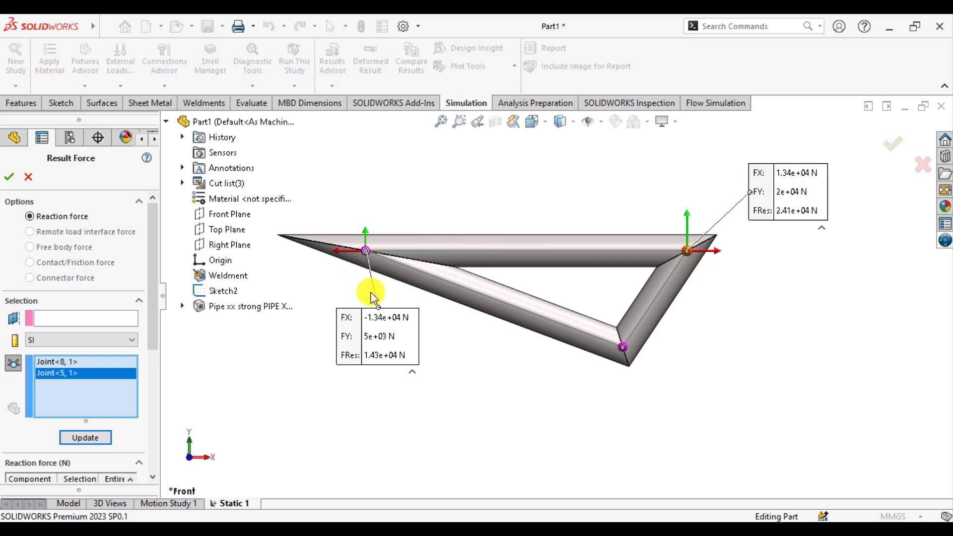
mouse_move(548, 297)
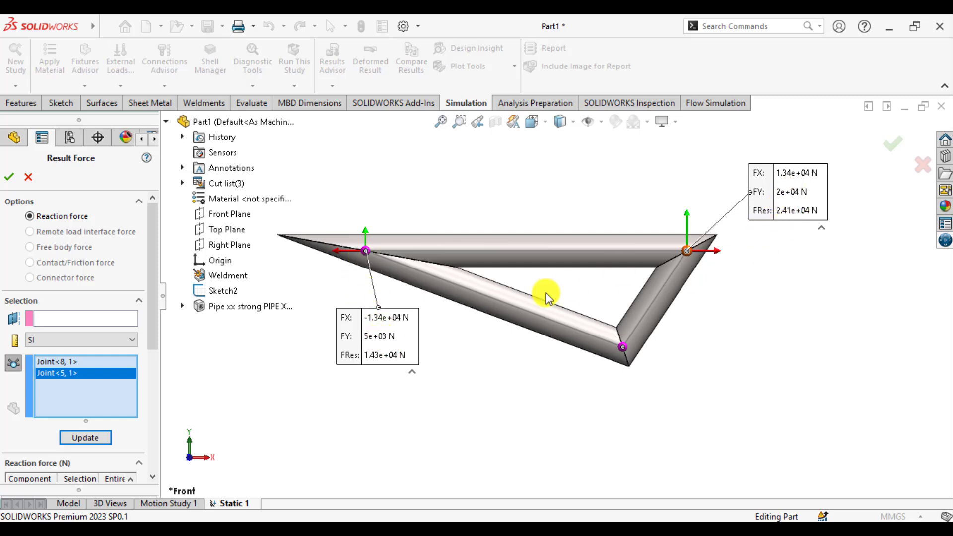